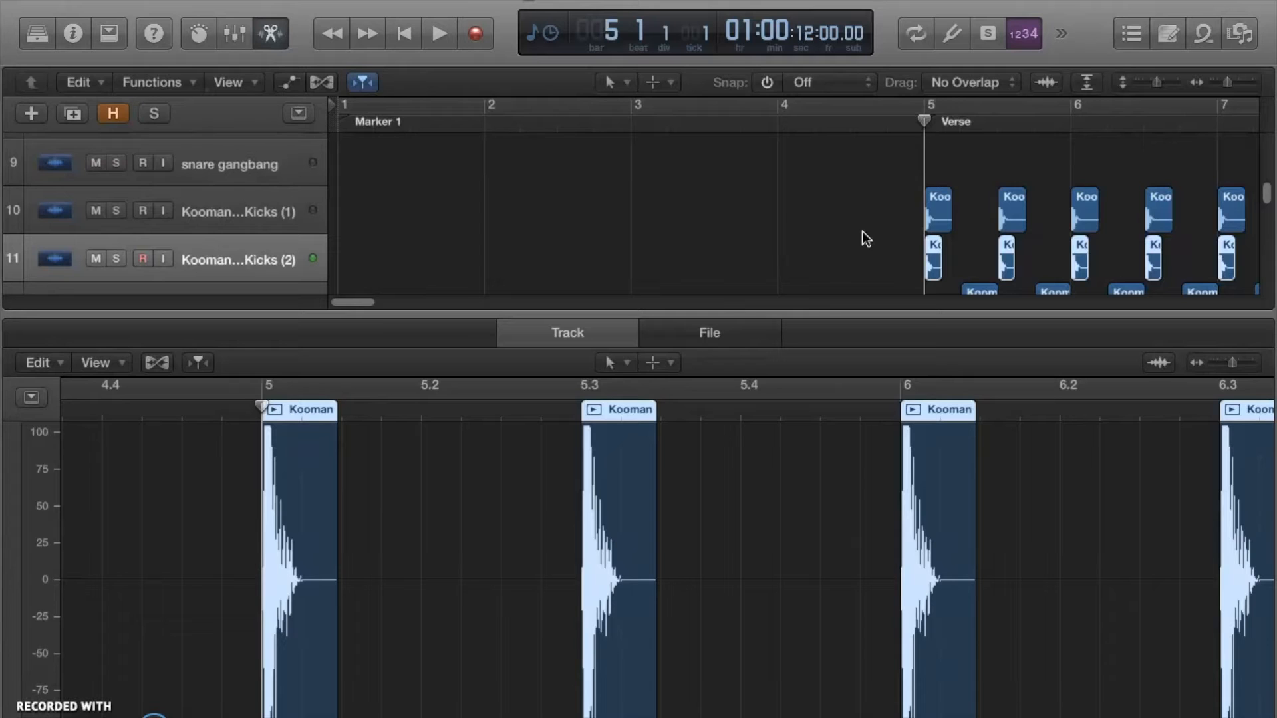
Step: Select the Kooman kick audio region in the tracks area for editing
left_click(774, 273)
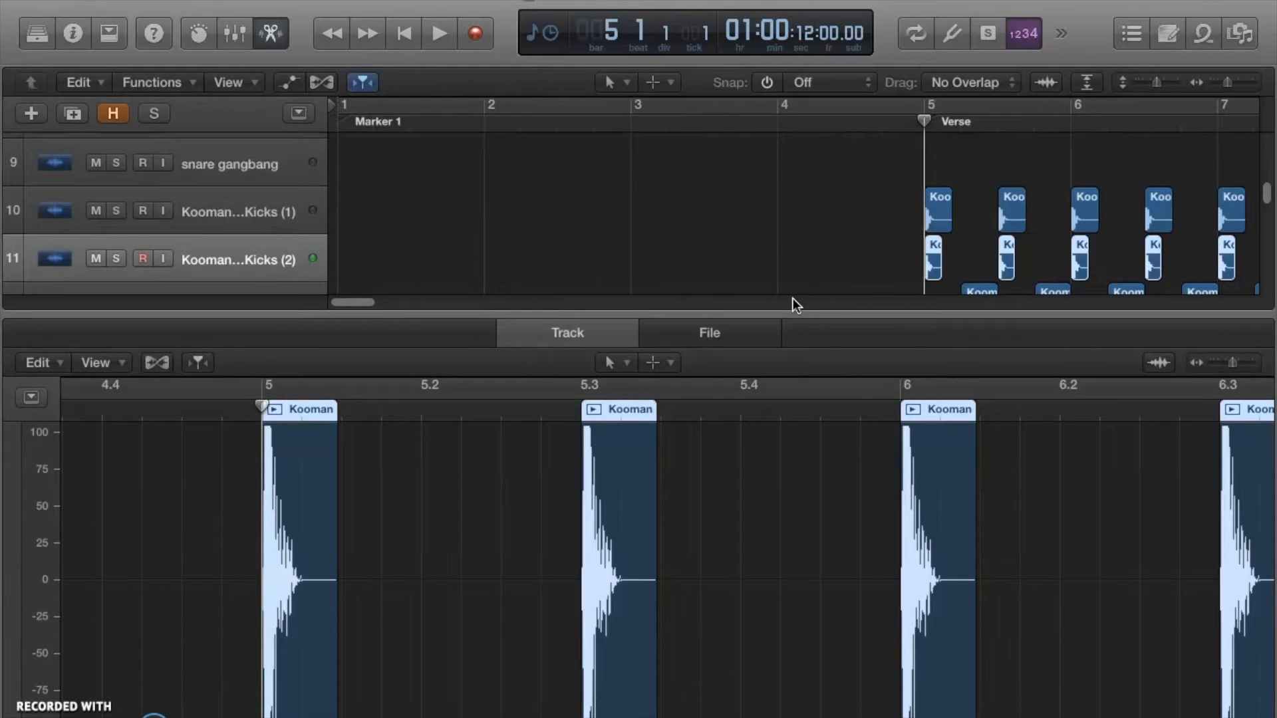
mouse_move(753, 243)
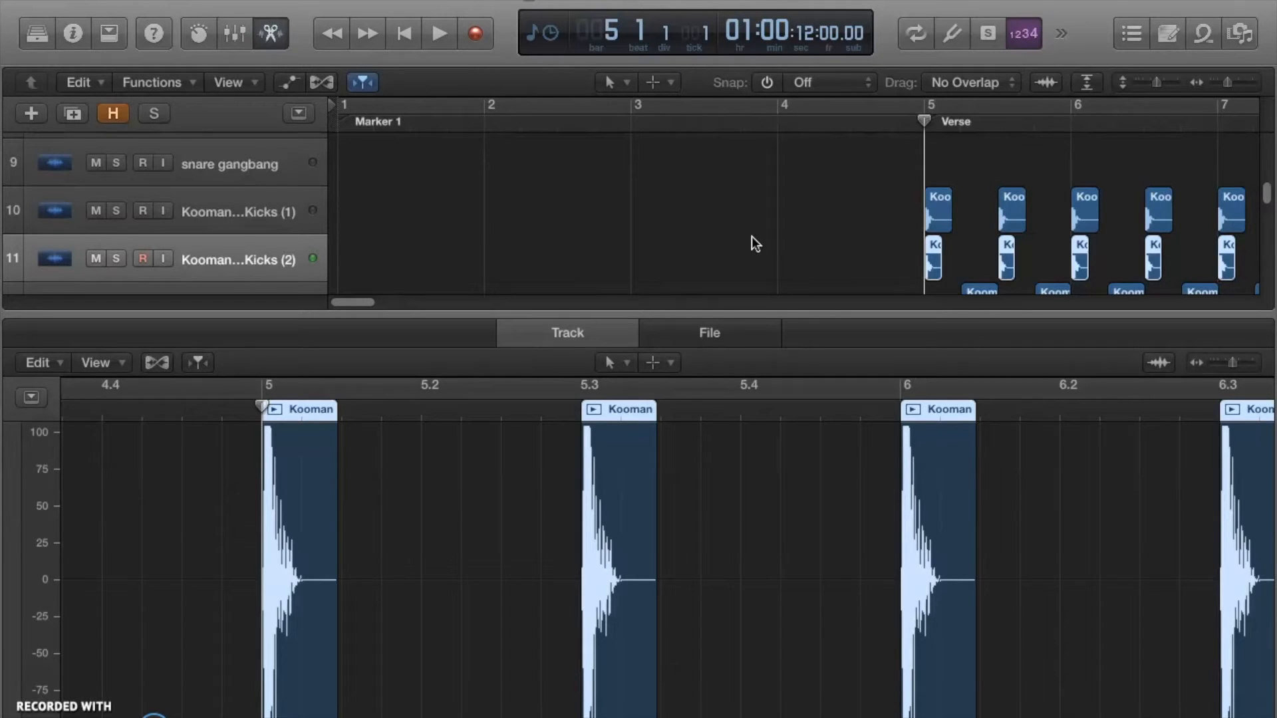
left_click(757, 228)
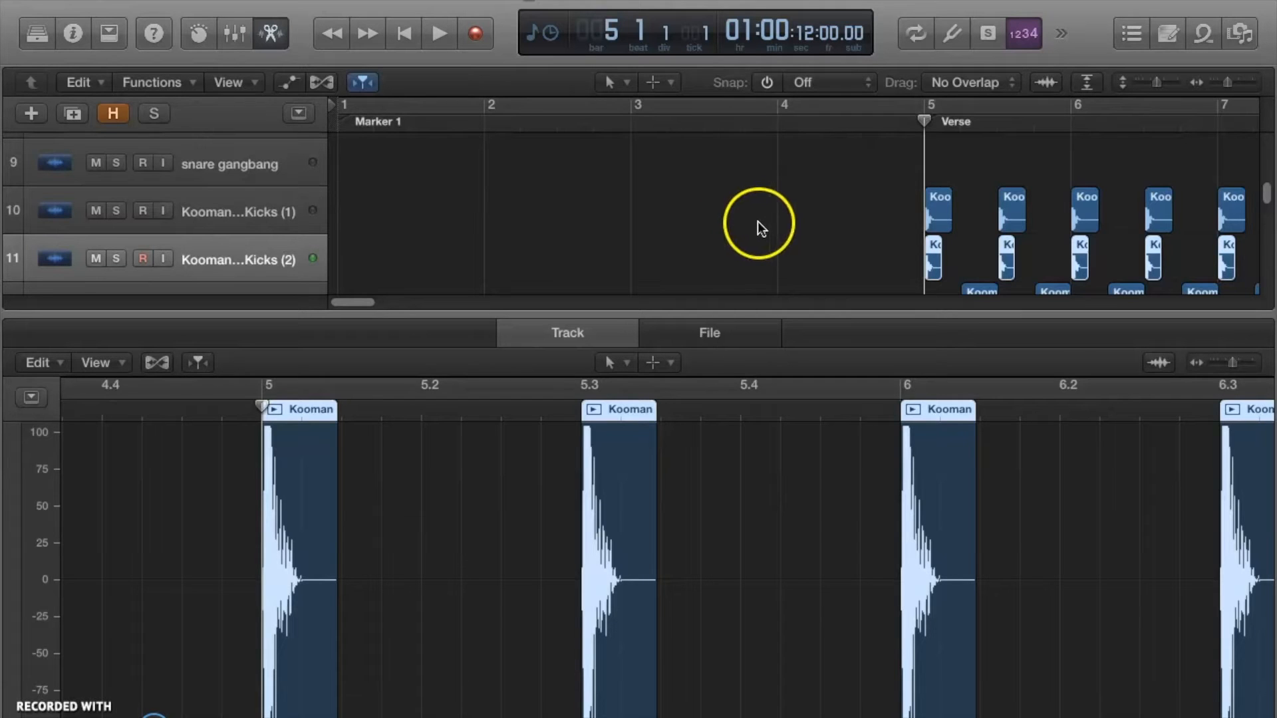
mouse_move(750, 245)
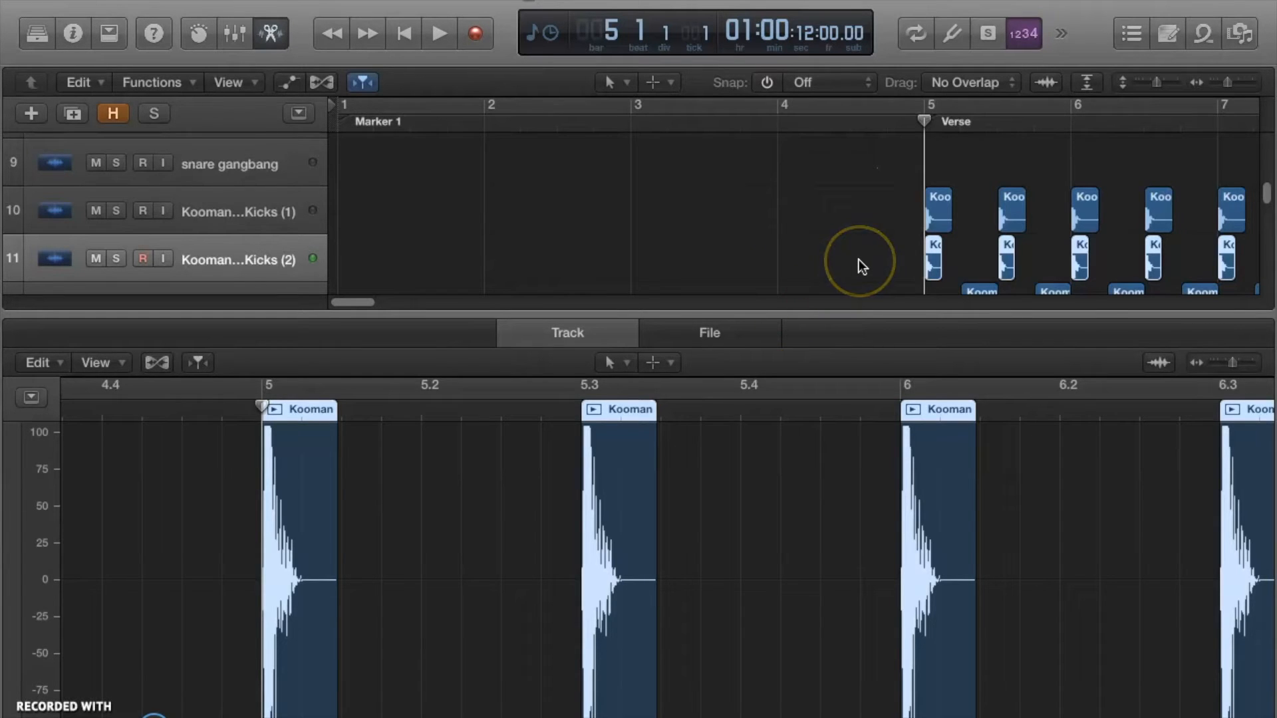
mouse_move(412, 360)
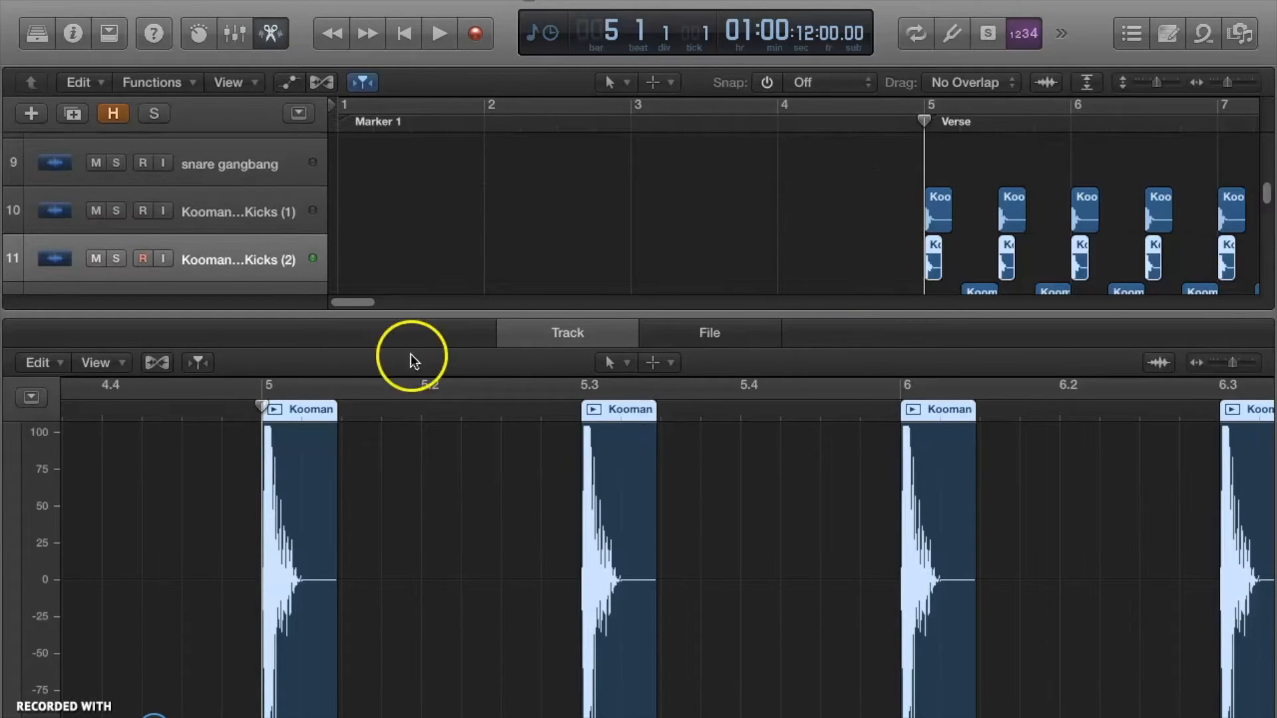
mouse_move(871, 247)
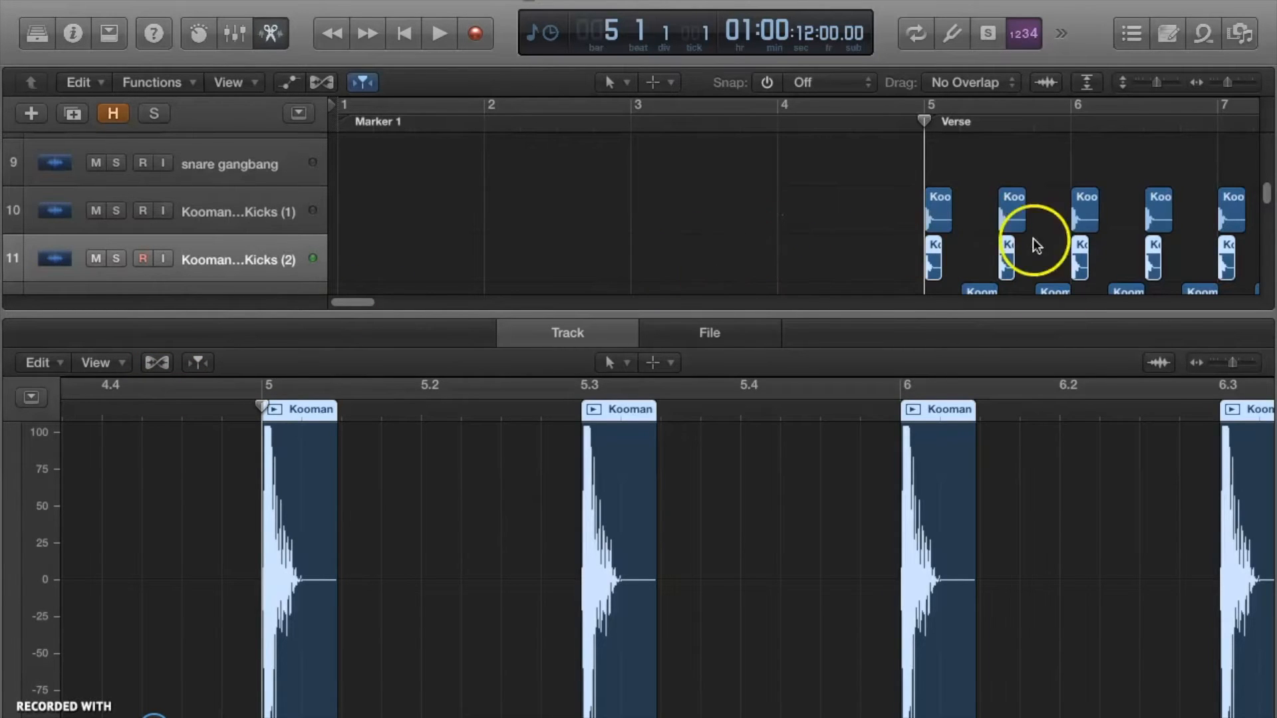
mouse_move(232, 342)
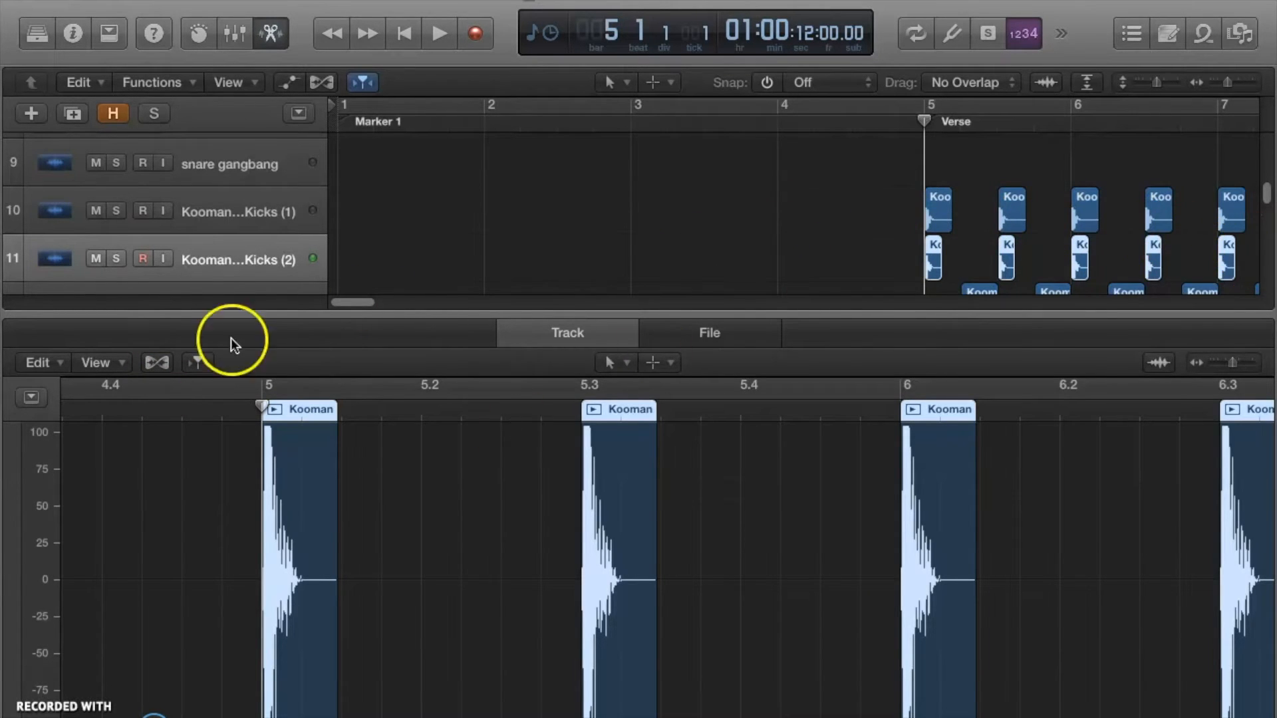
mouse_move(159, 367)
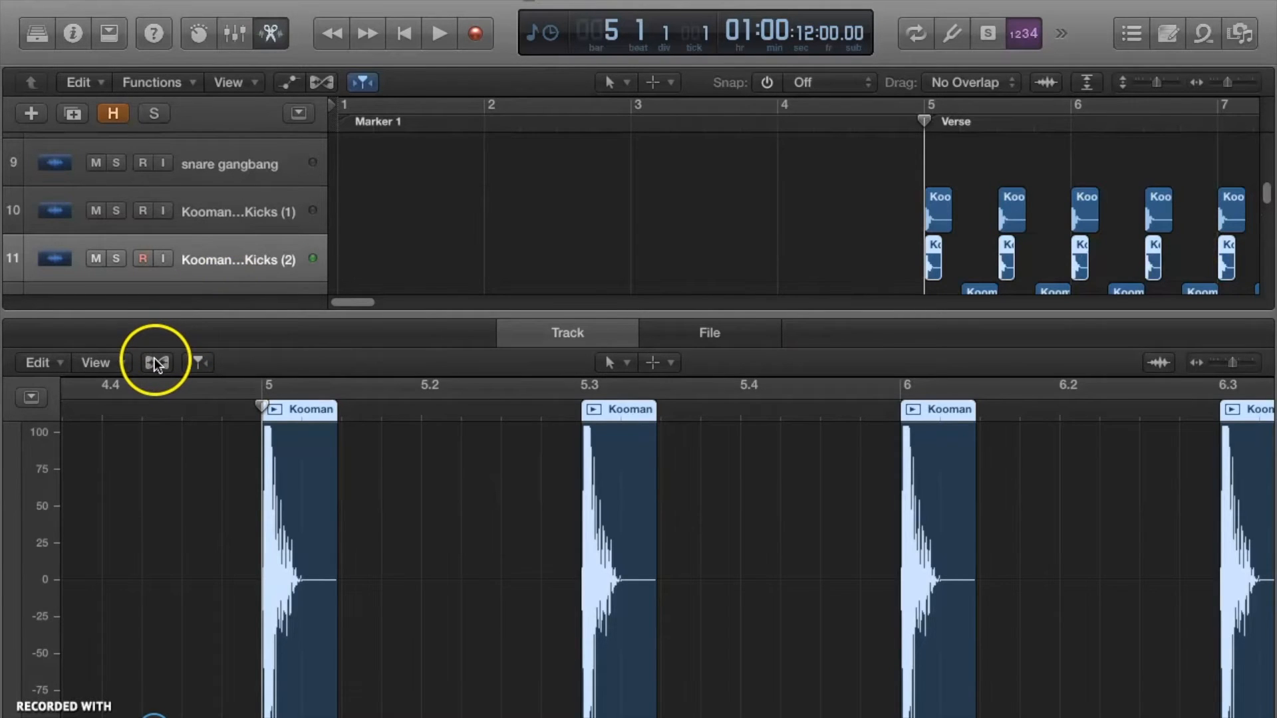
Step: Enable Flex on the kick track in Flex Pitch mode and reach the MIDI-conversion commands
left_click(156, 362)
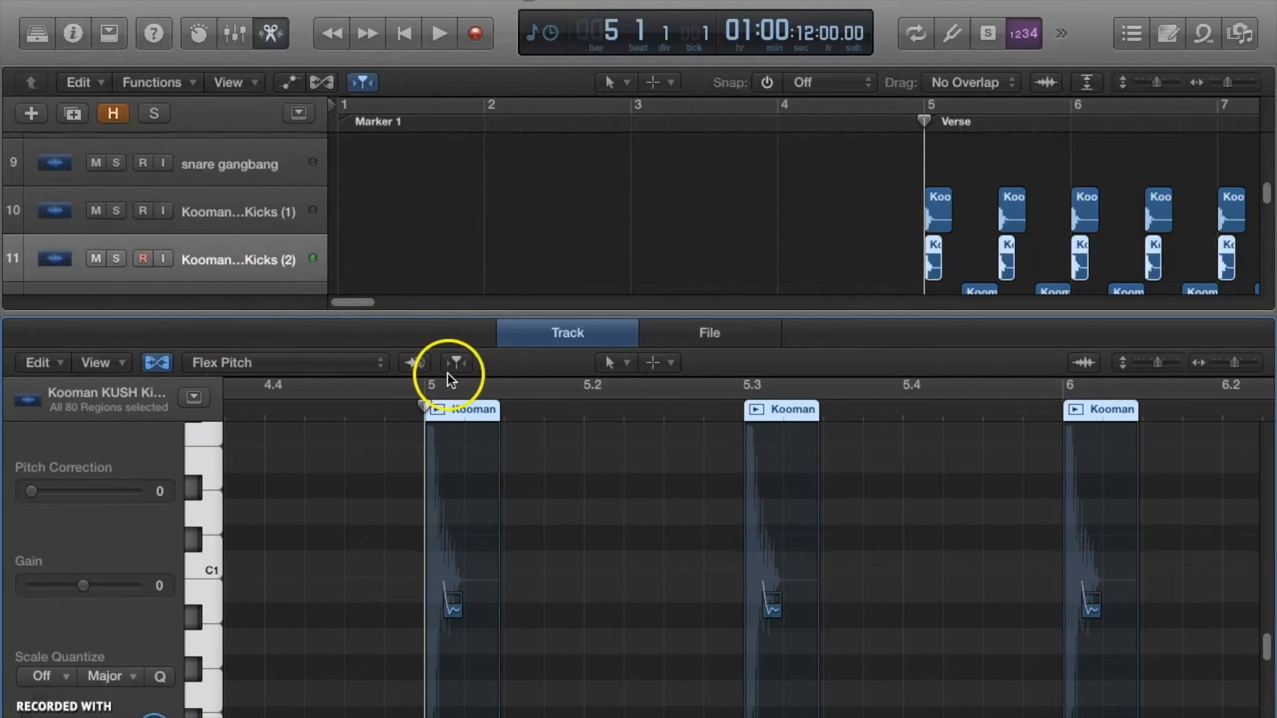
left_click(286, 362)
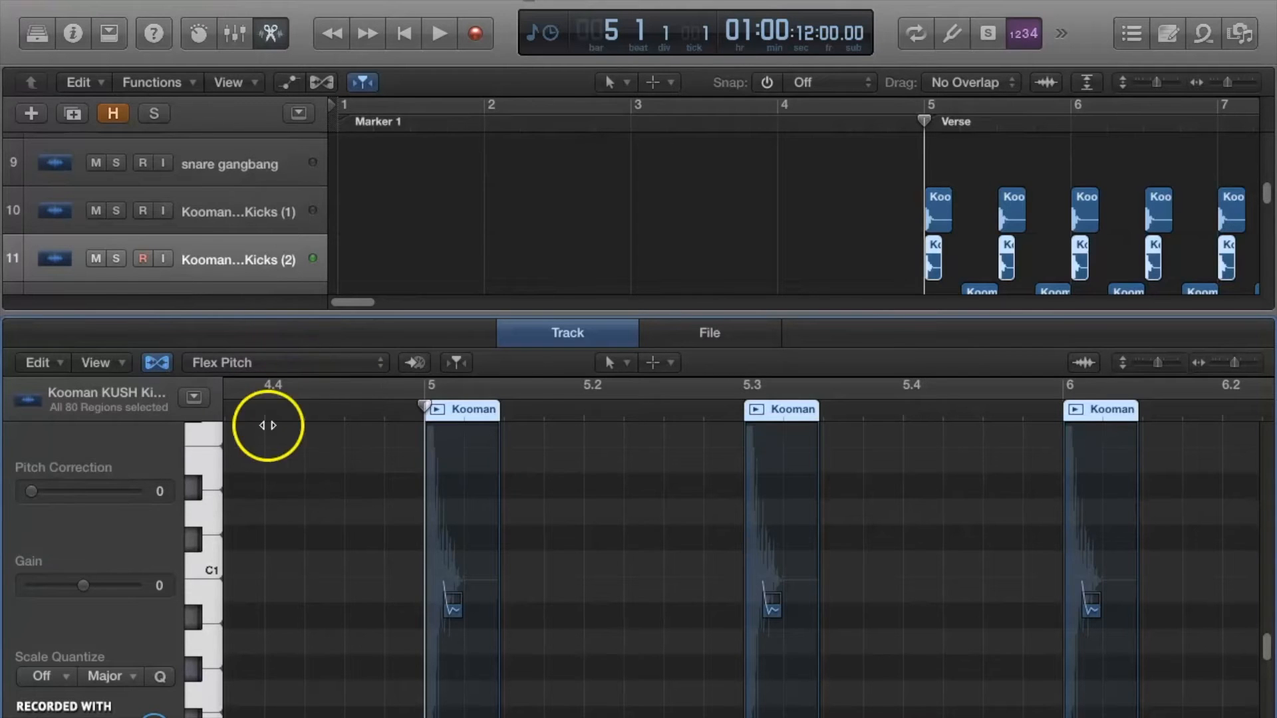
mouse_move(481, 610)
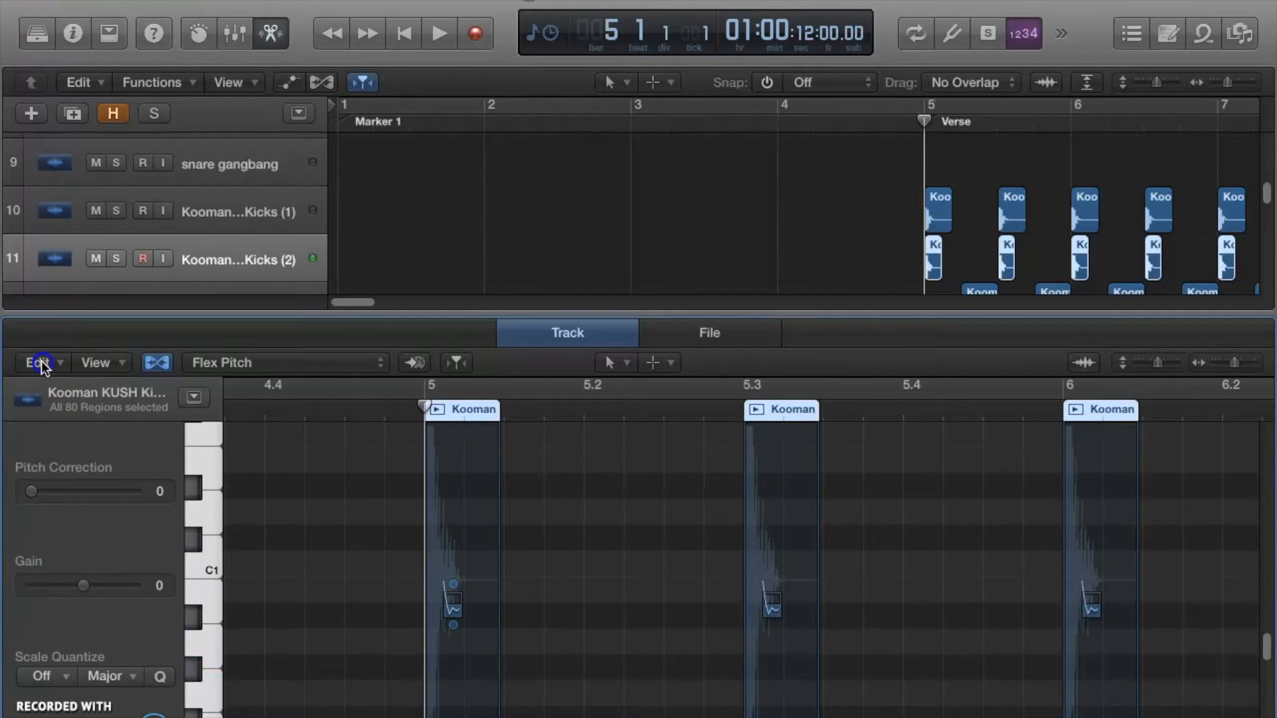
left_click(38, 362)
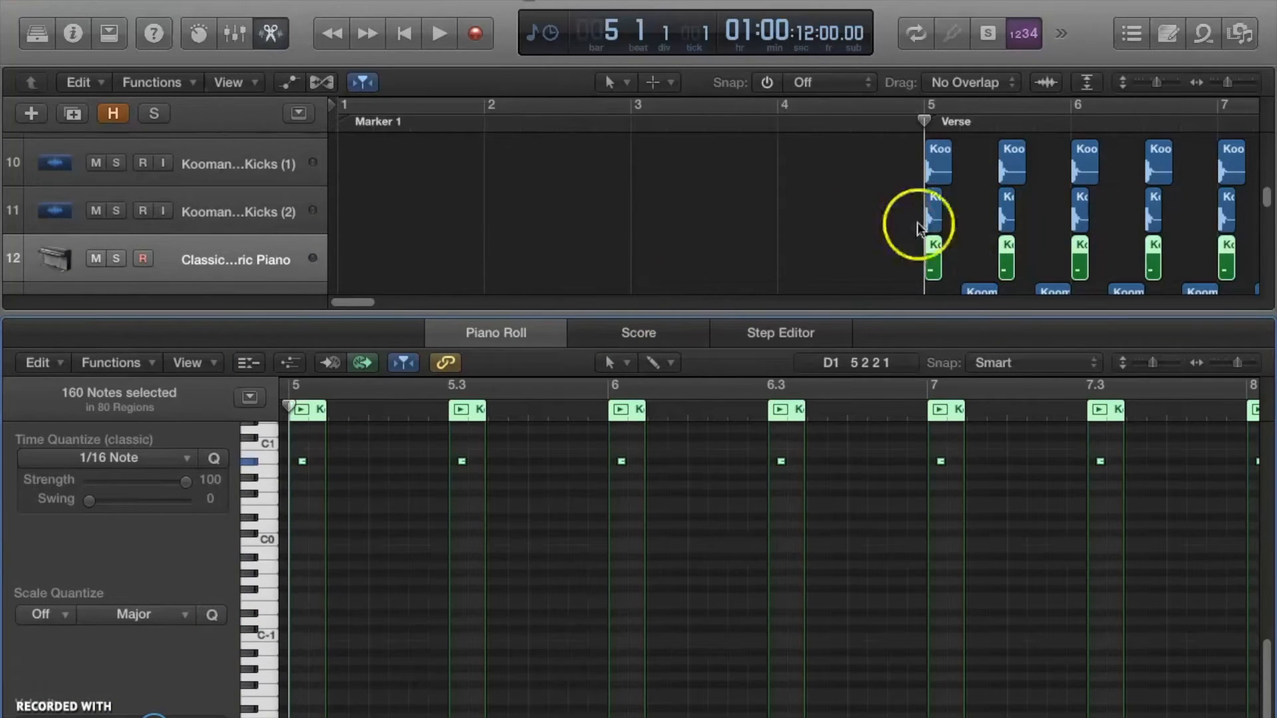
mouse_move(281, 509)
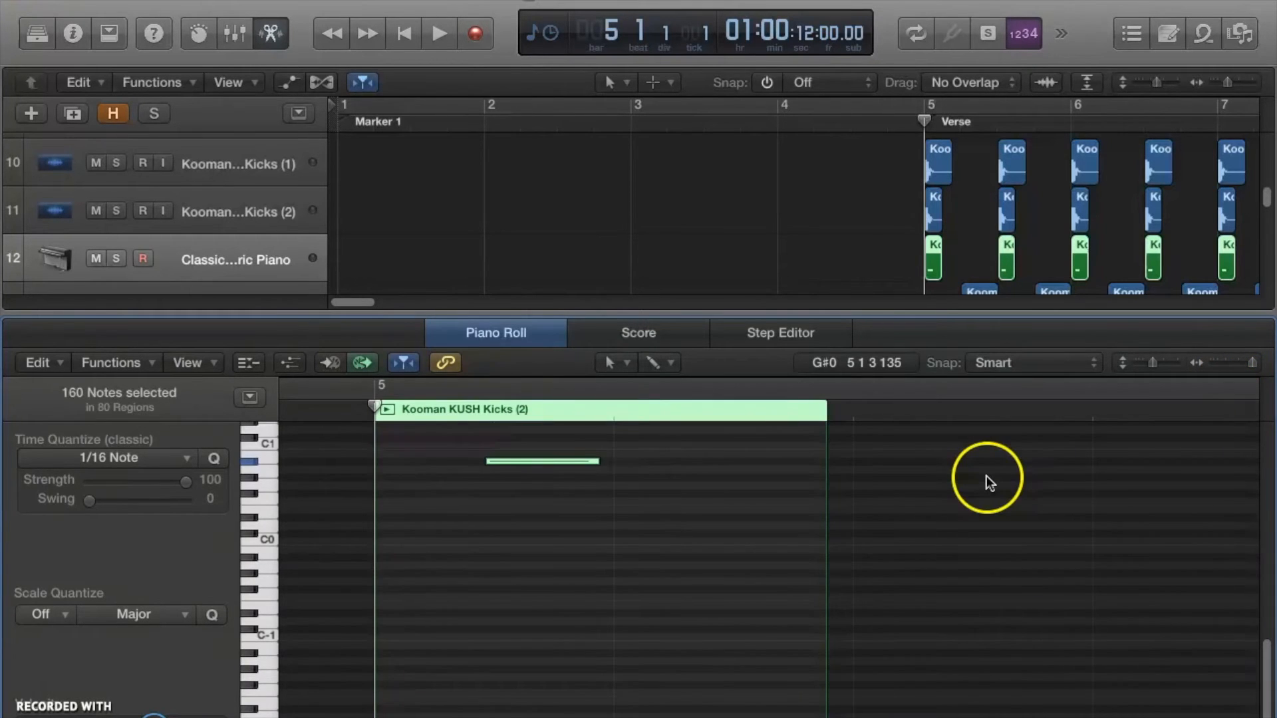
mouse_move(753, 251)
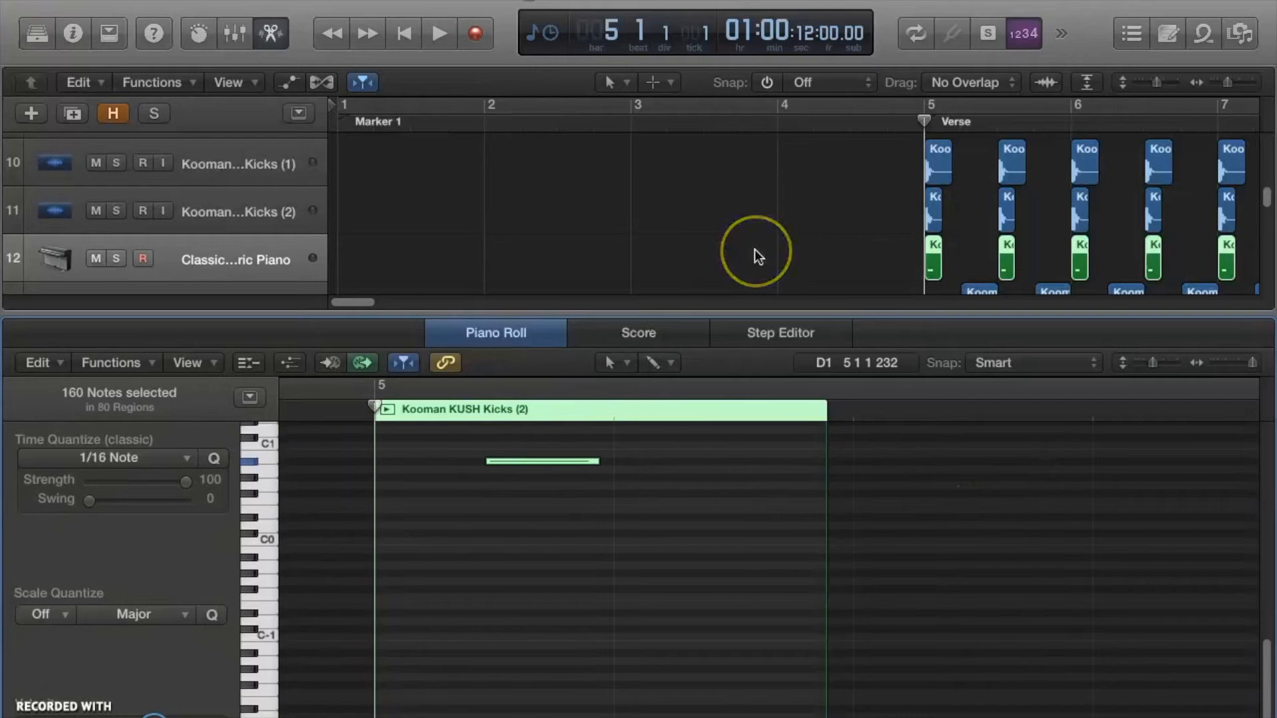
mouse_move(772, 276)
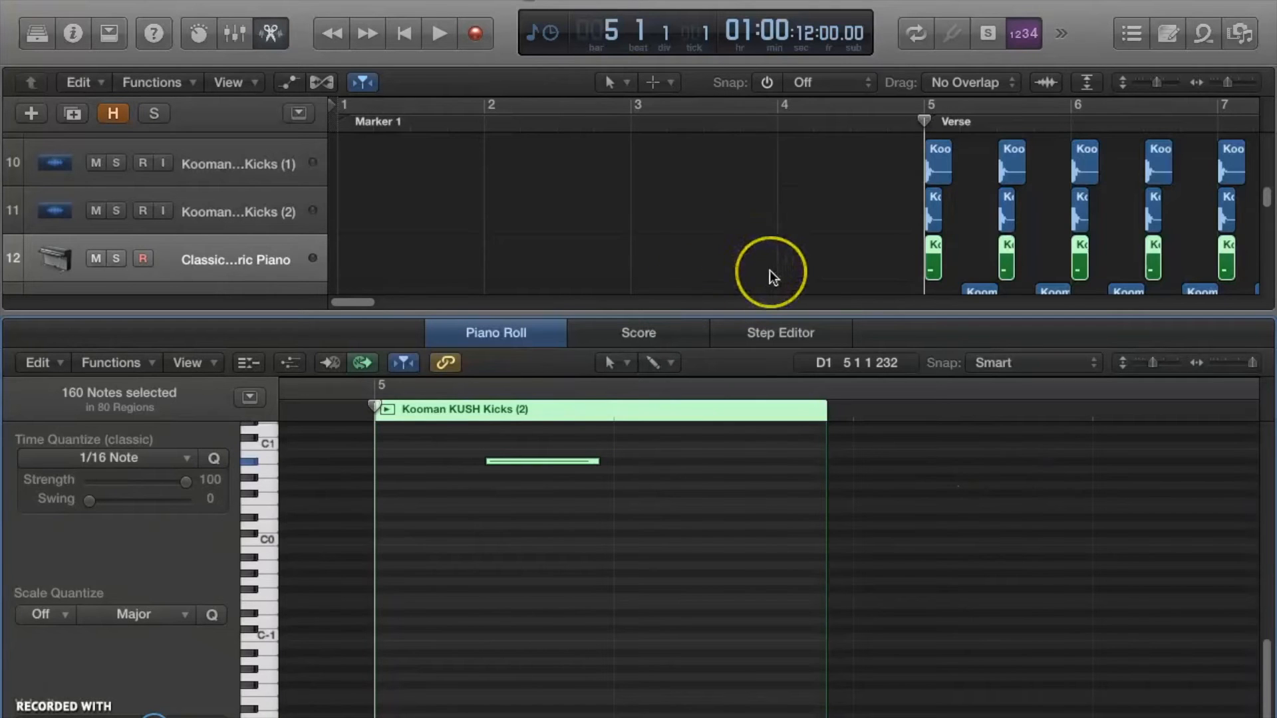
mouse_move(555, 409)
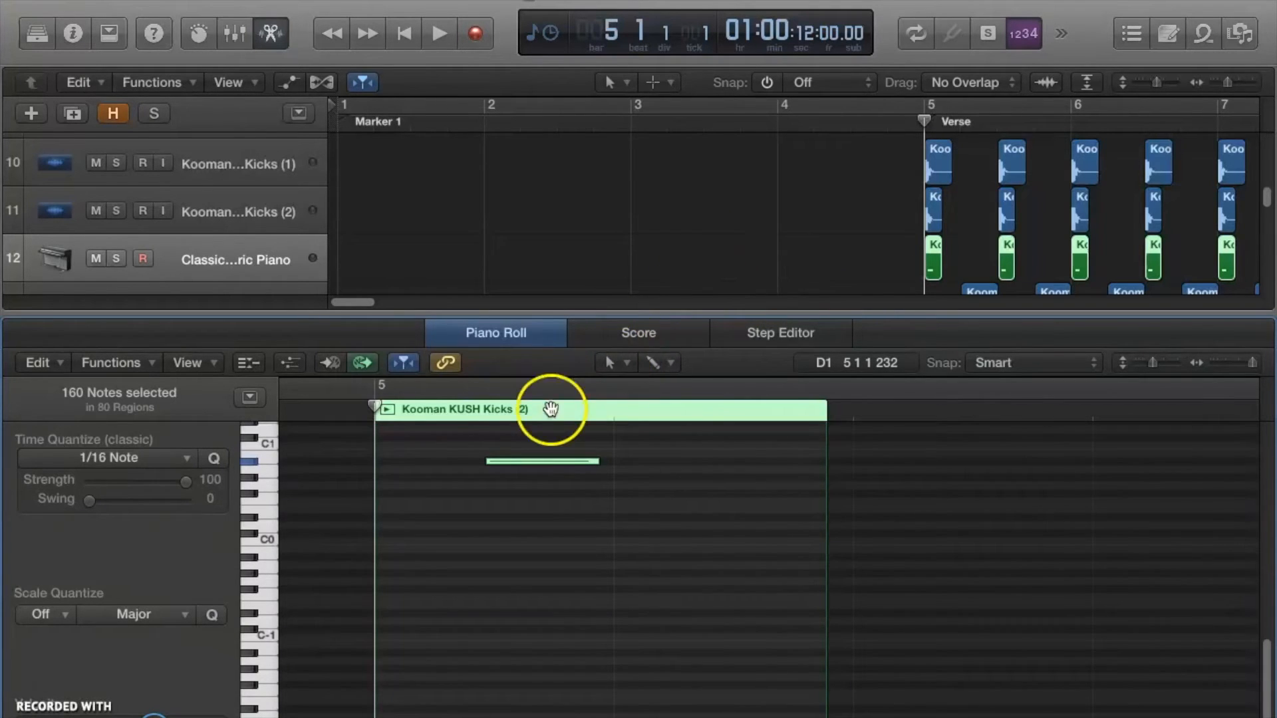
mouse_move(518, 457)
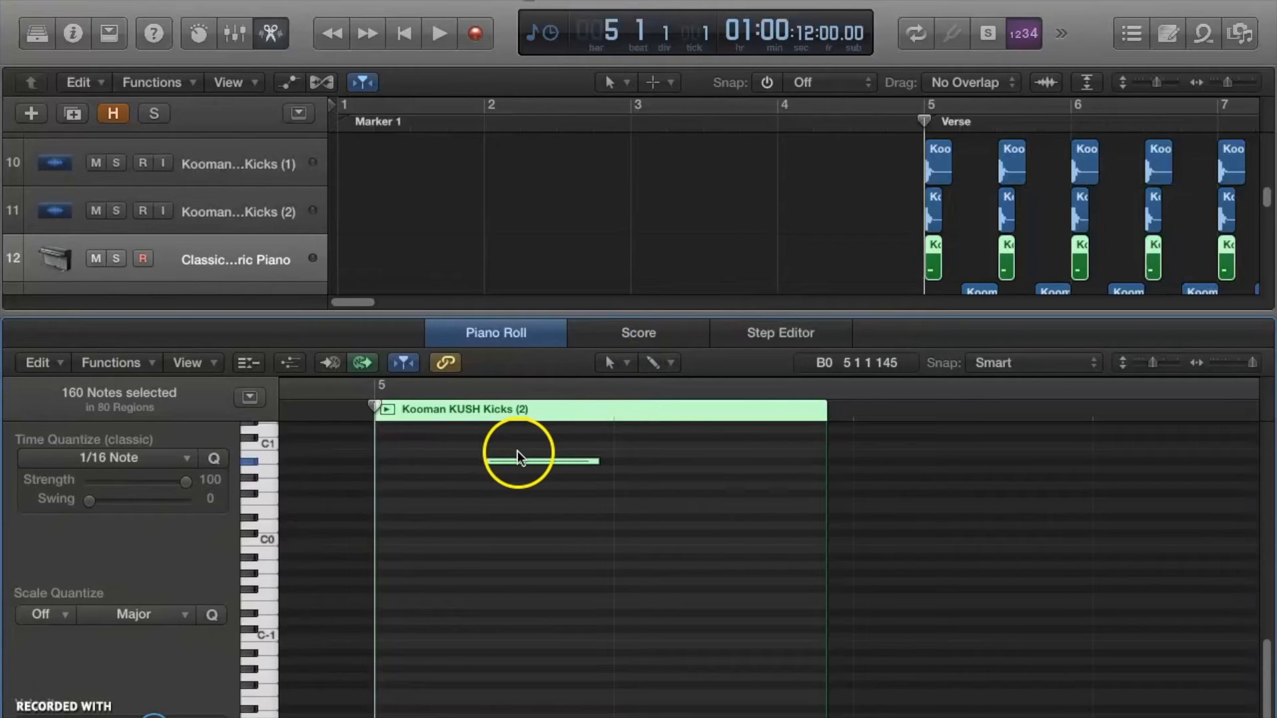
Step: Shift the converted kick note earlier so it starts on the bar 5 downbeat, then deselect
left_click(505, 461)
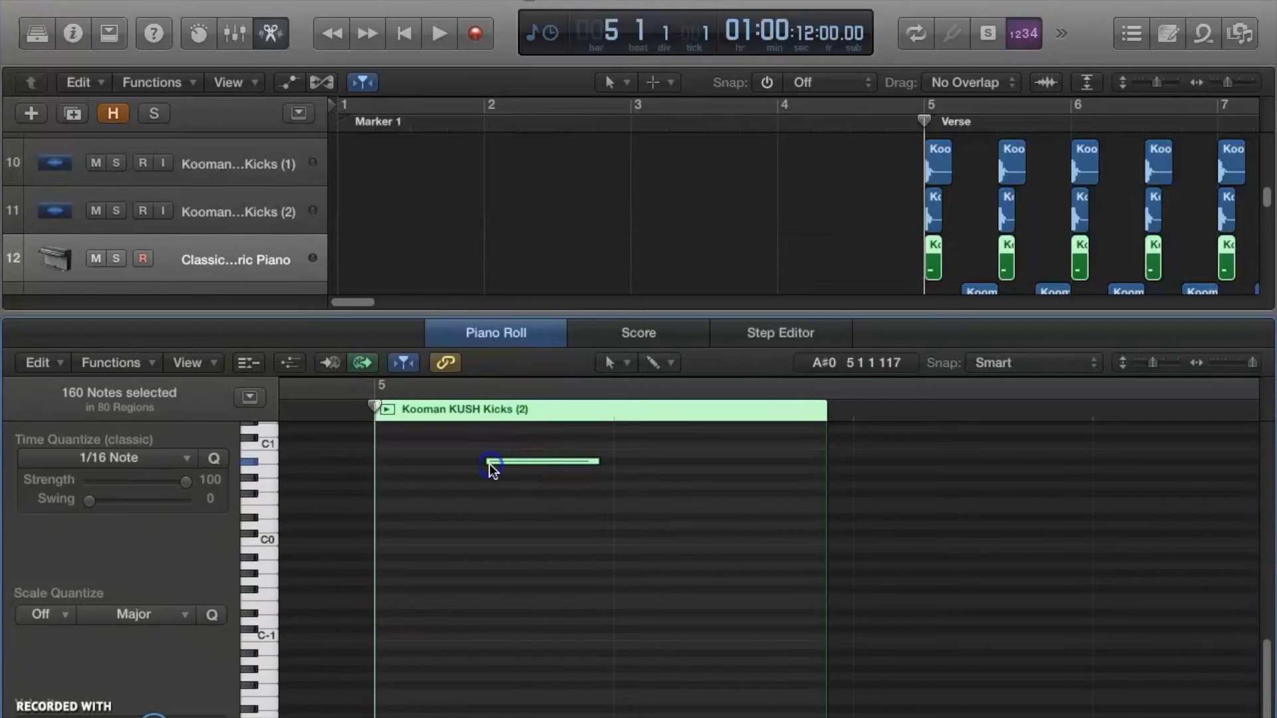
left_click_drag(493, 461, 479, 462)
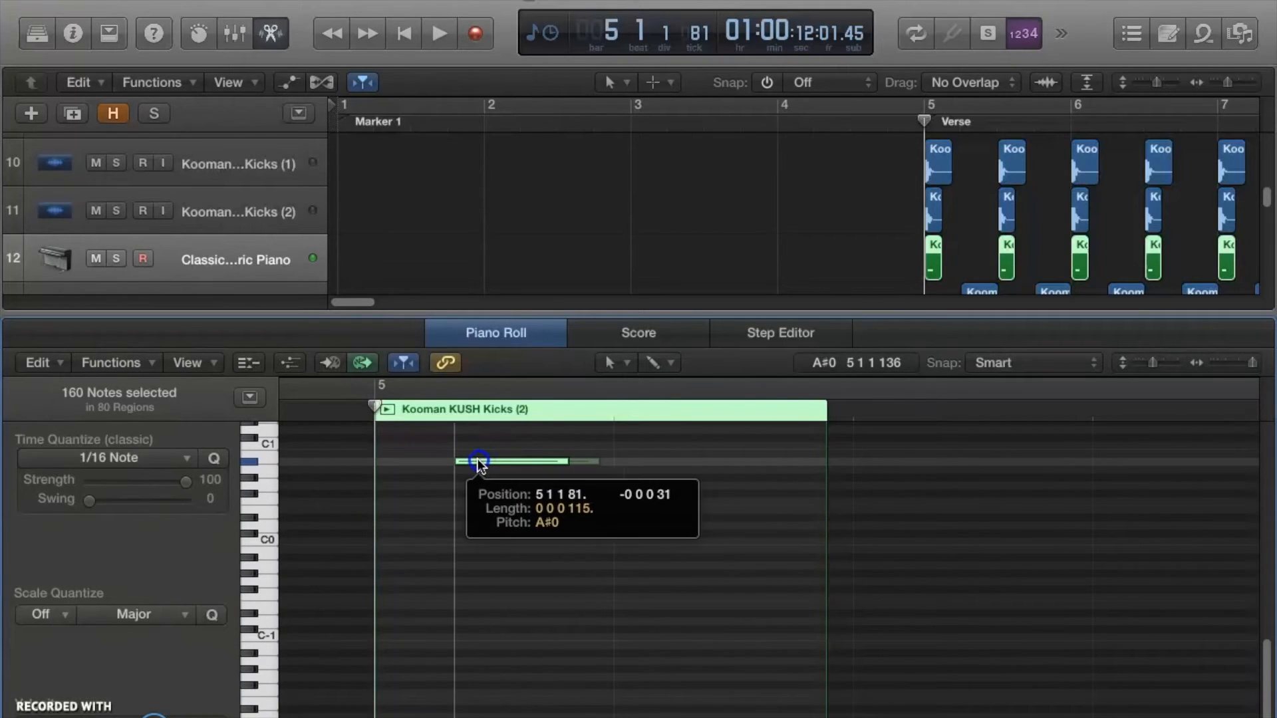
left_click_drag(479, 460, 411, 470)
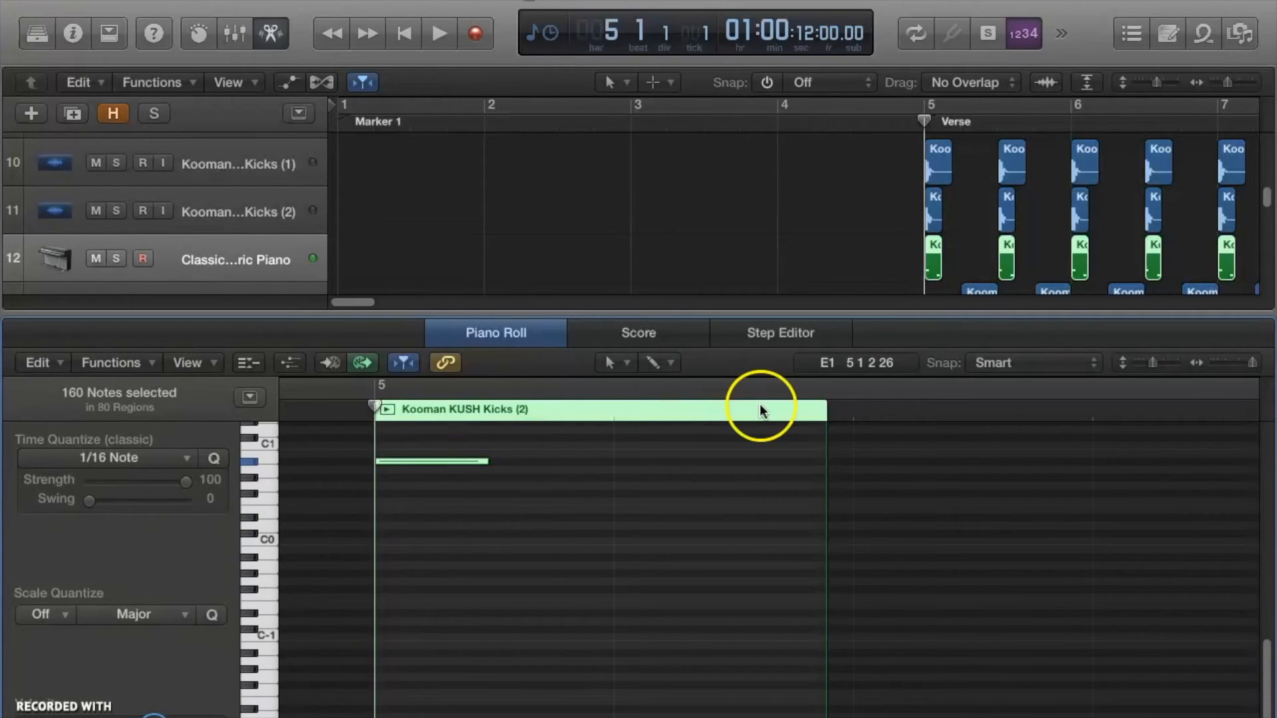
mouse_move(1044, 658)
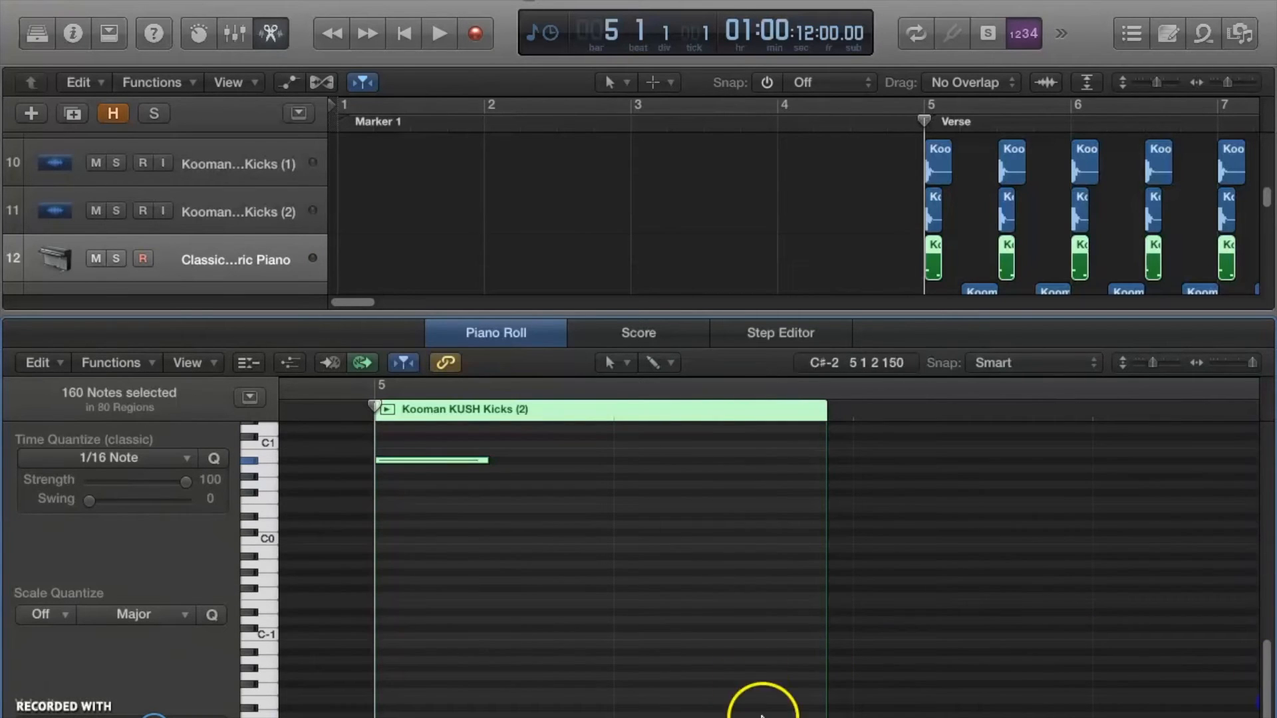
left_click(430, 461)
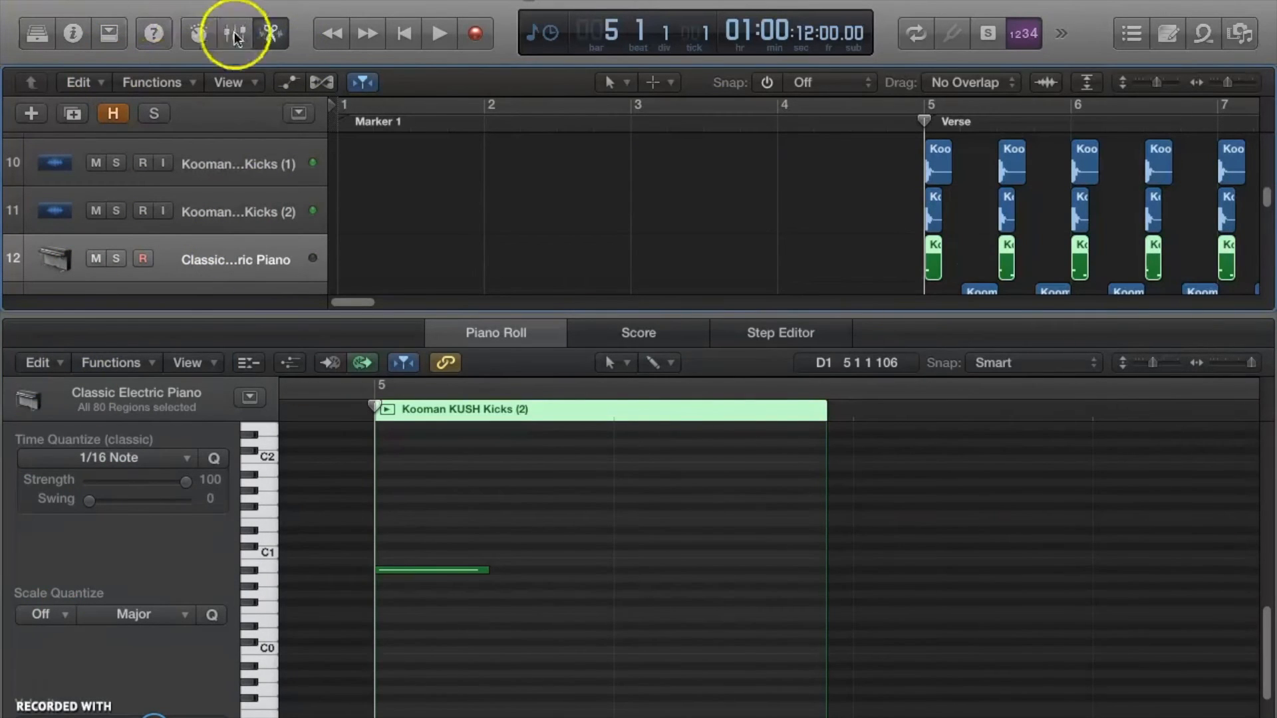
Step: Show the mixer and bring up the instrument list on the Classic Electric Piano channel
left_click(235, 34)
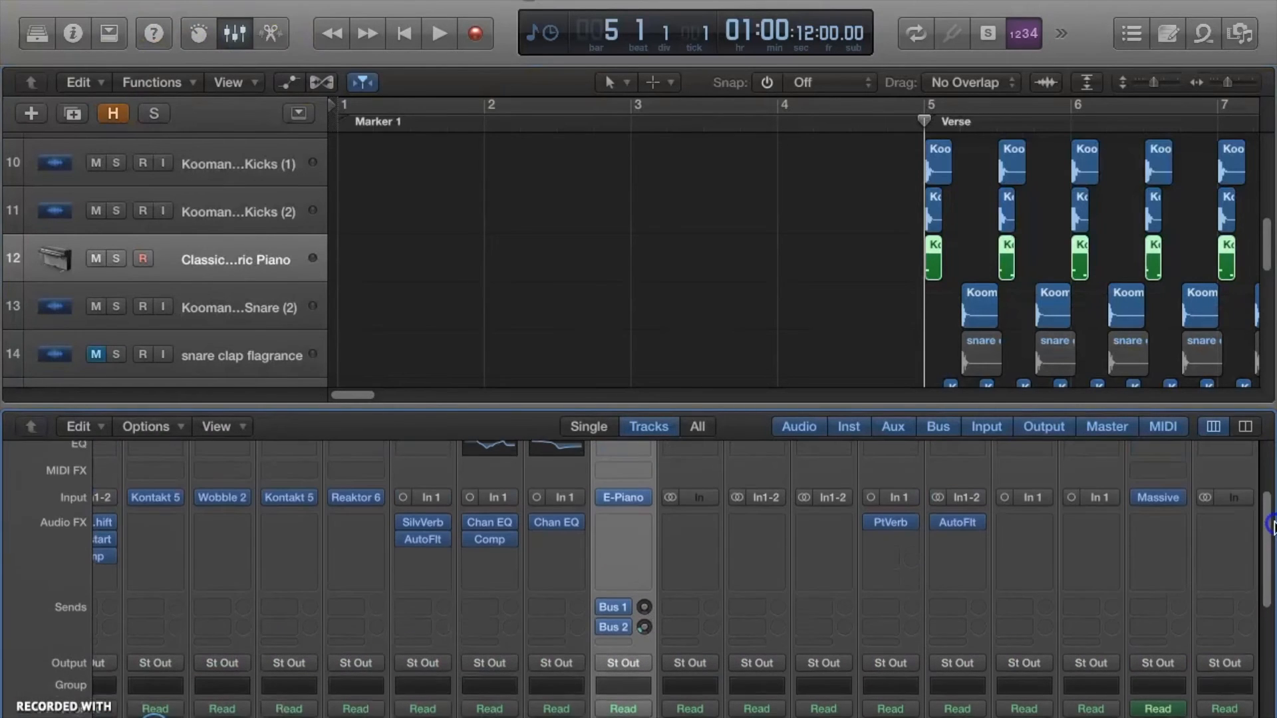
left_click(623, 498)
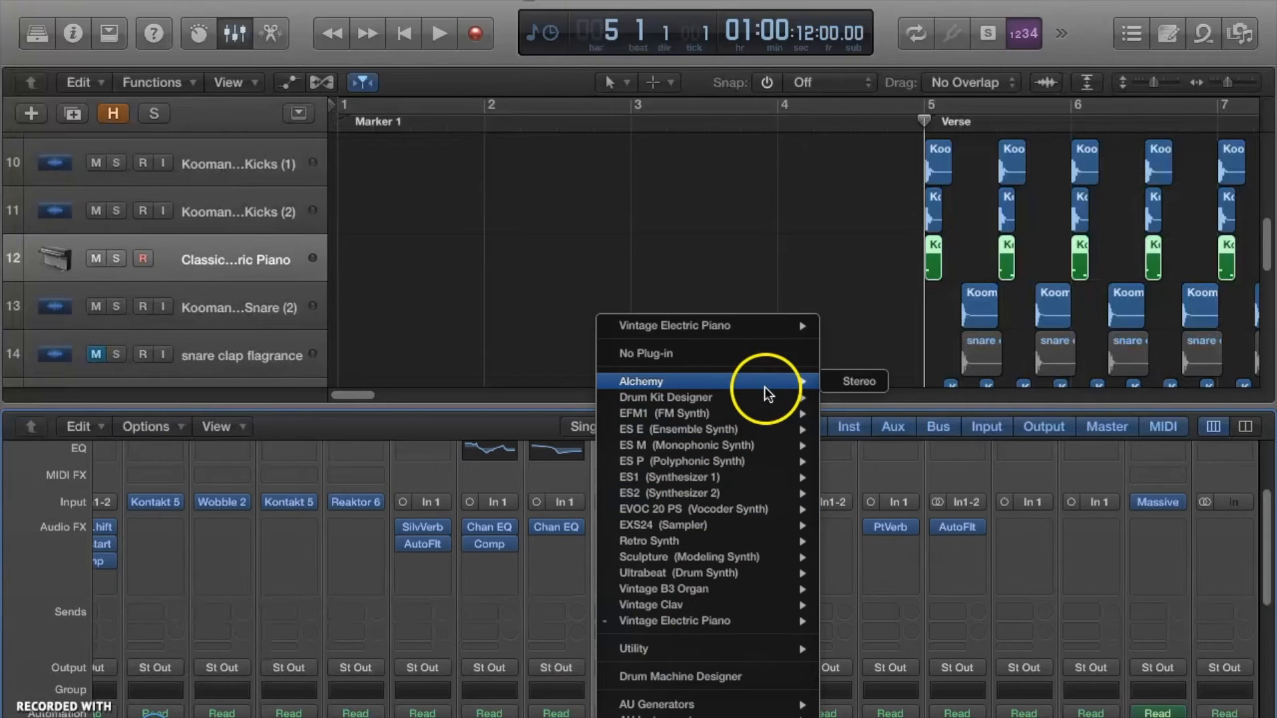
mouse_move(729, 525)
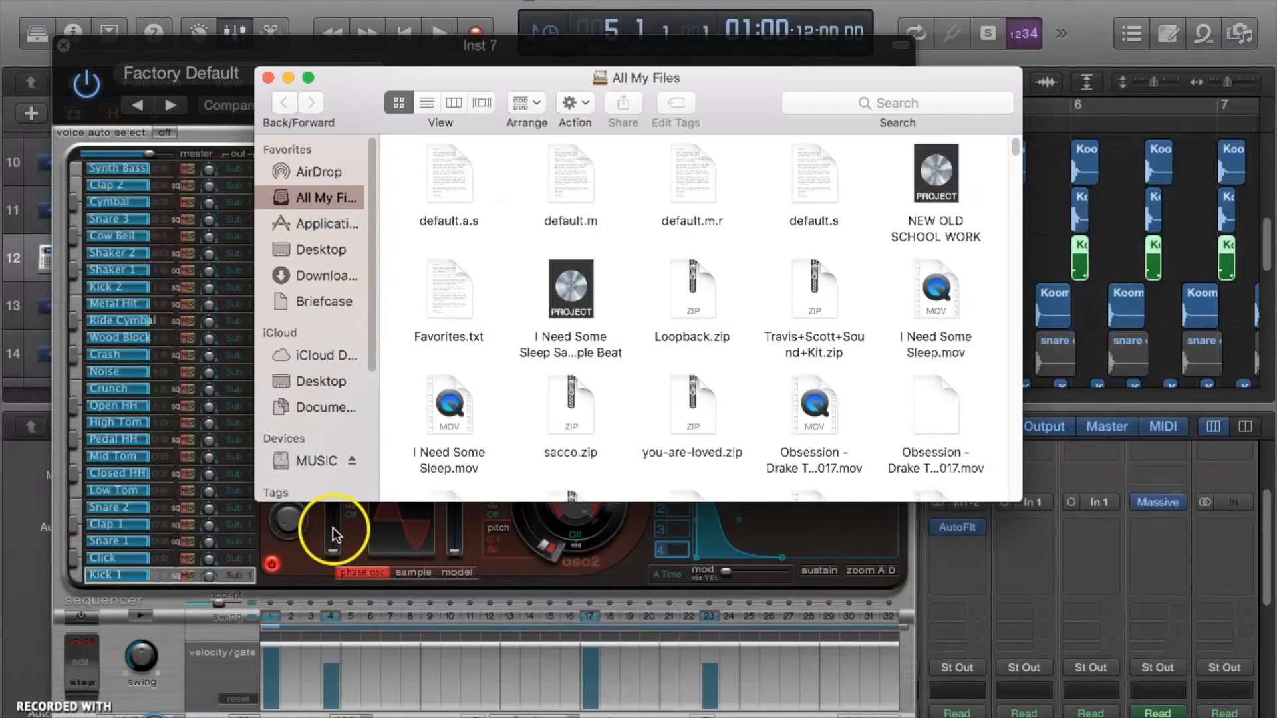
Step: Browse the MUSIC drive into ovodrumkit > OVO - Kick to reach the kick WAV files
left_click(318, 461)
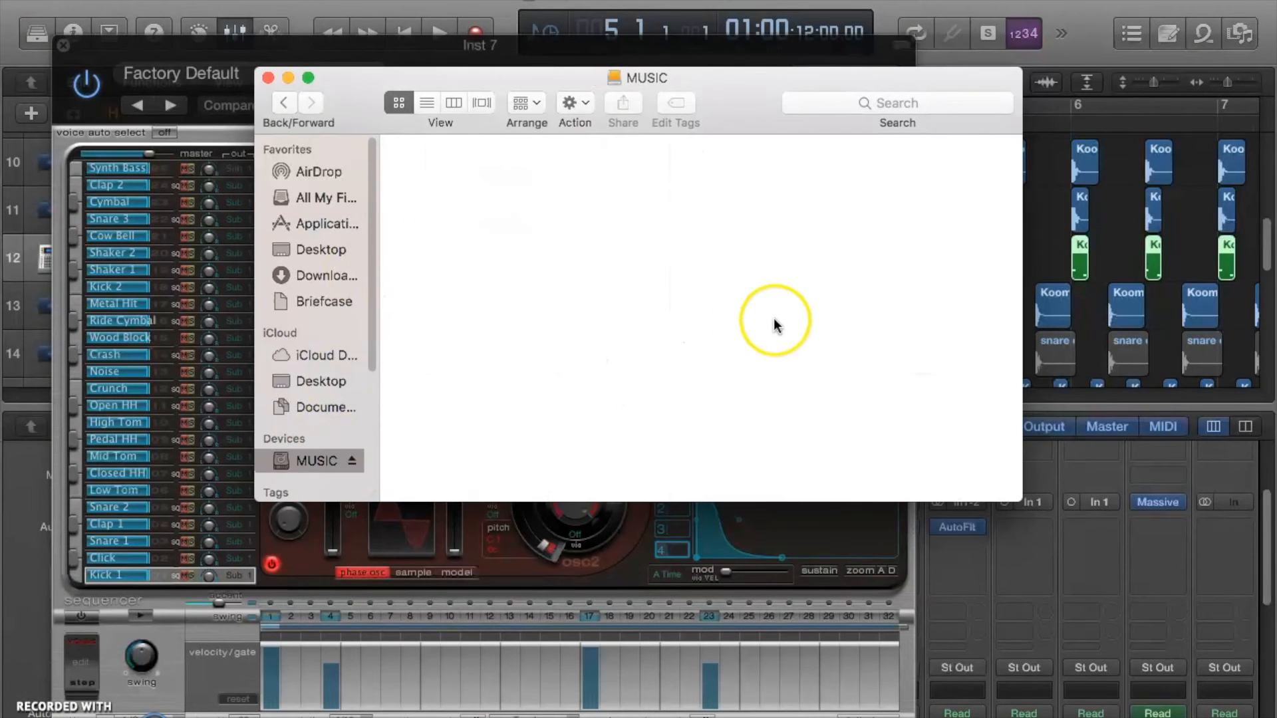
mouse_move(320, 393)
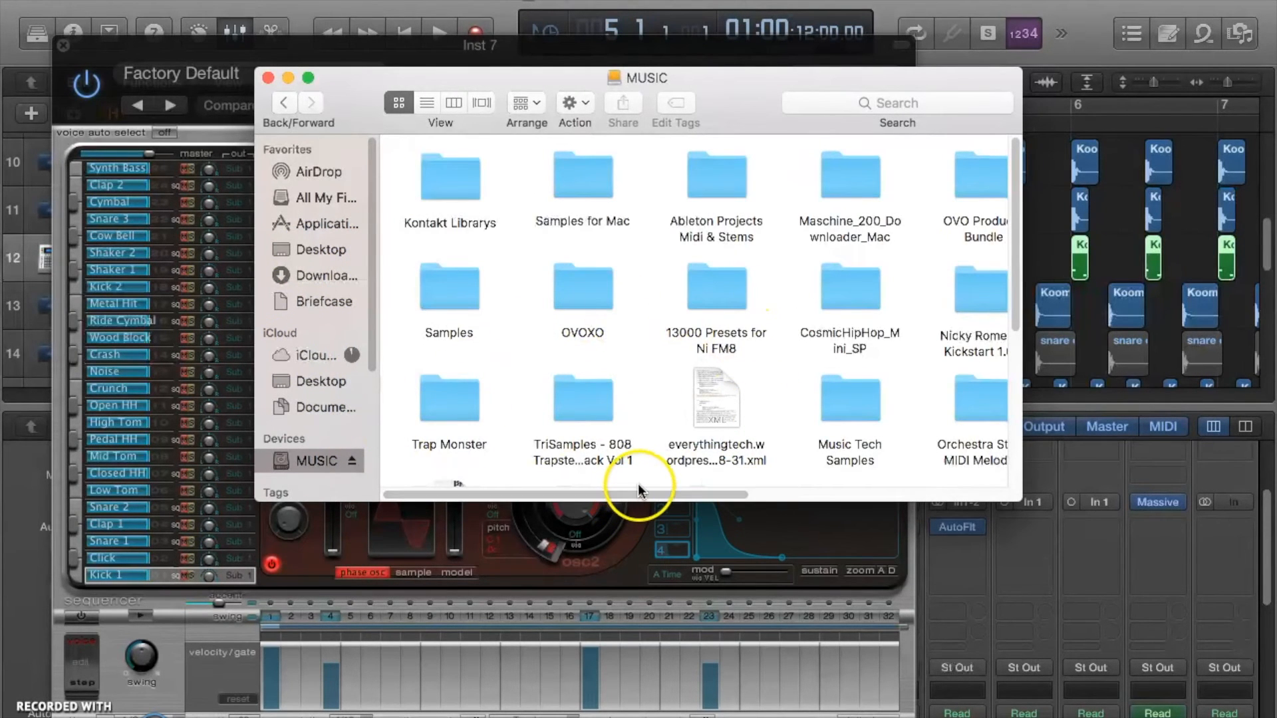
scroll("right", 3)
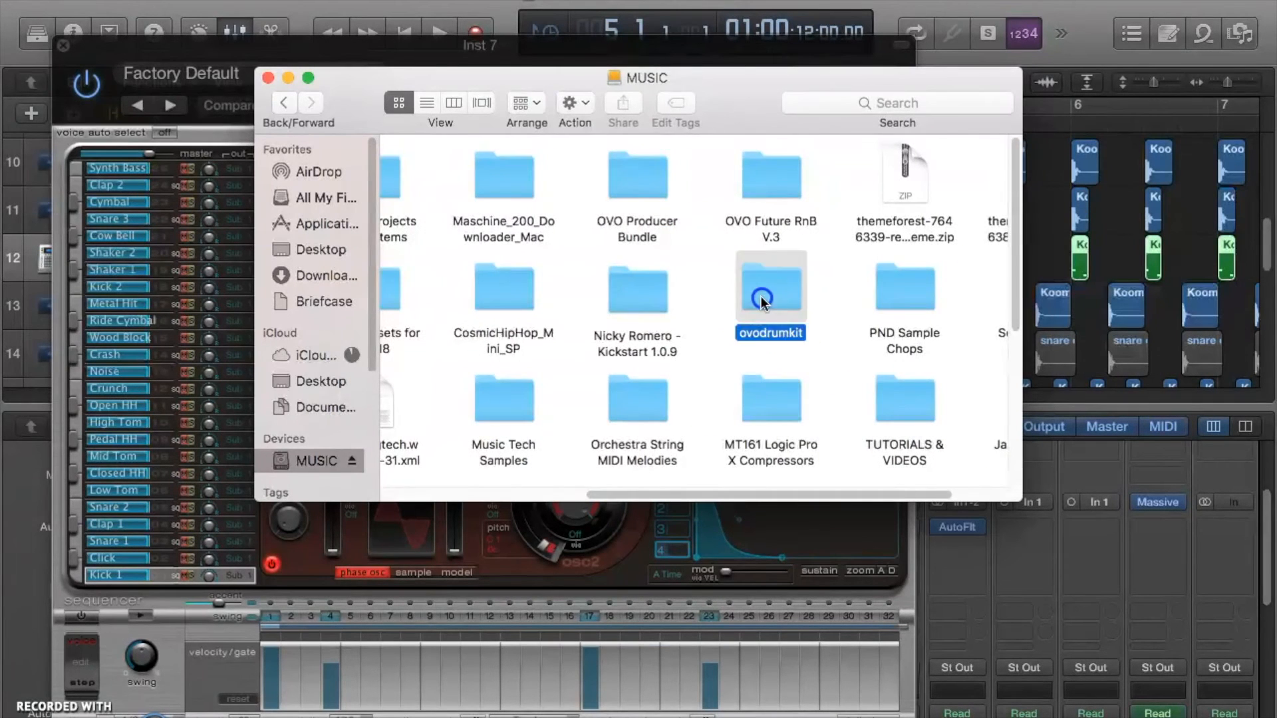
double_click(770, 289)
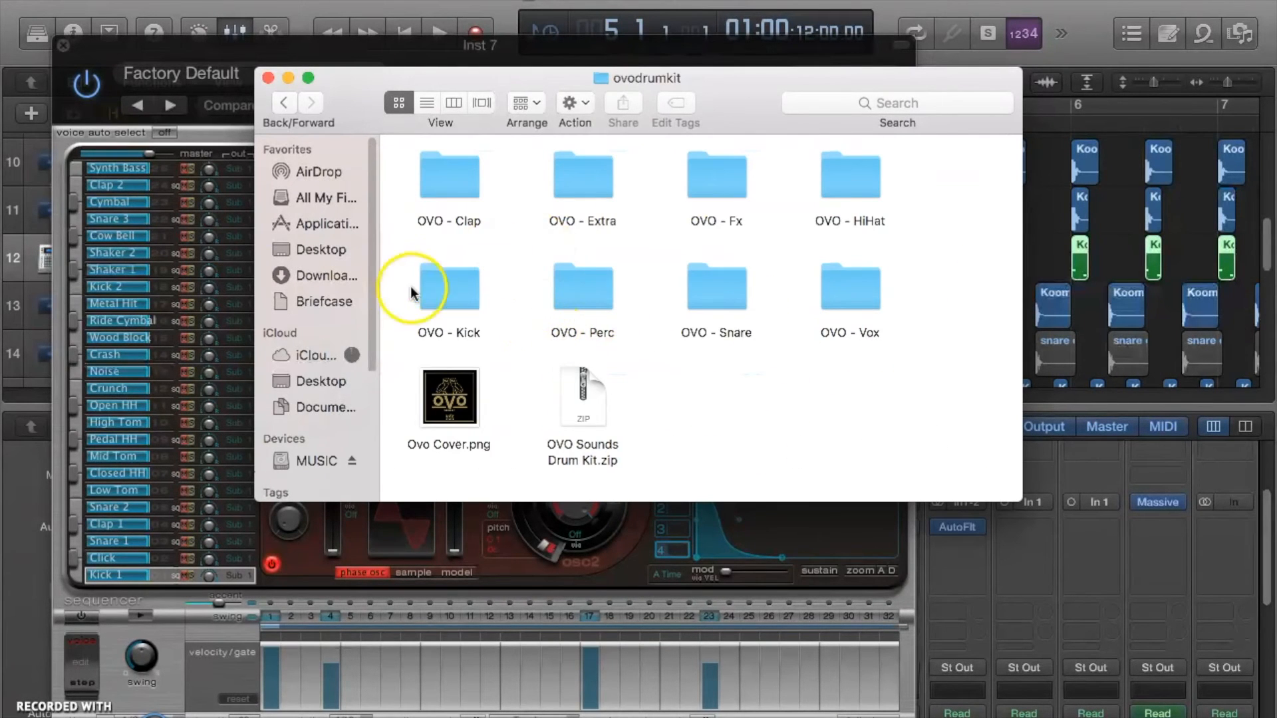
double_click(448, 290)
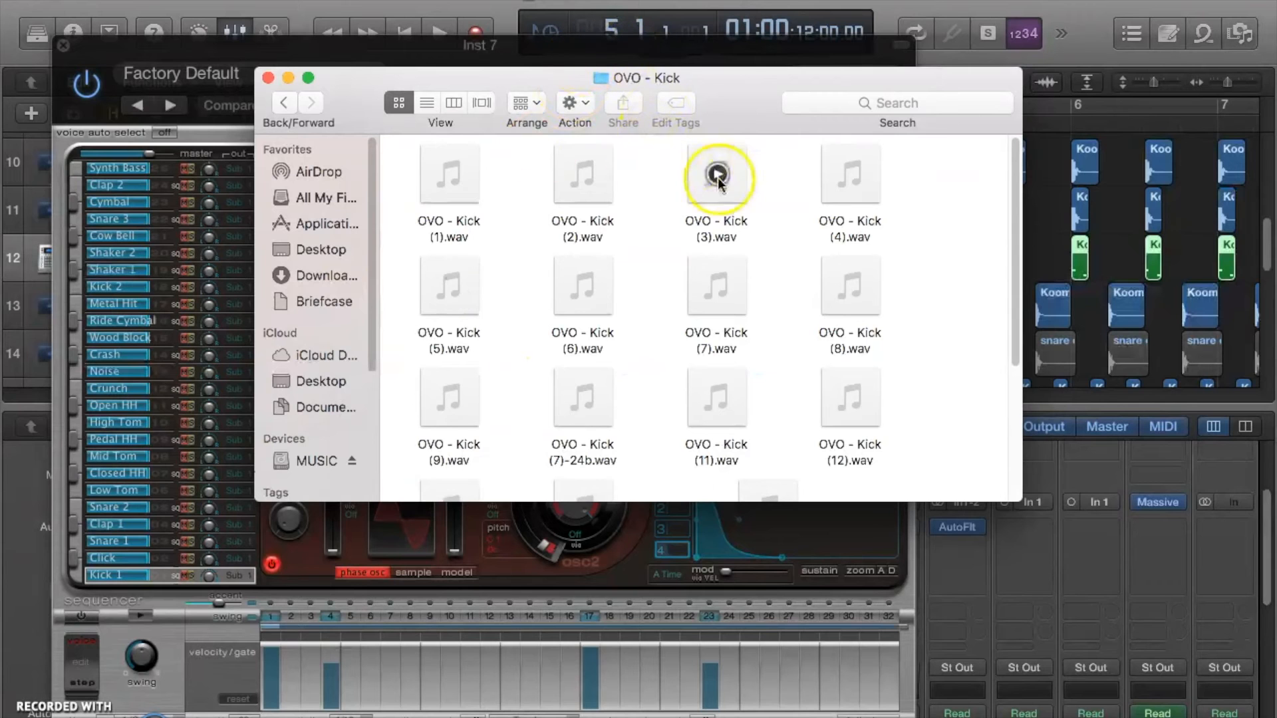
mouse_move(748, 90)
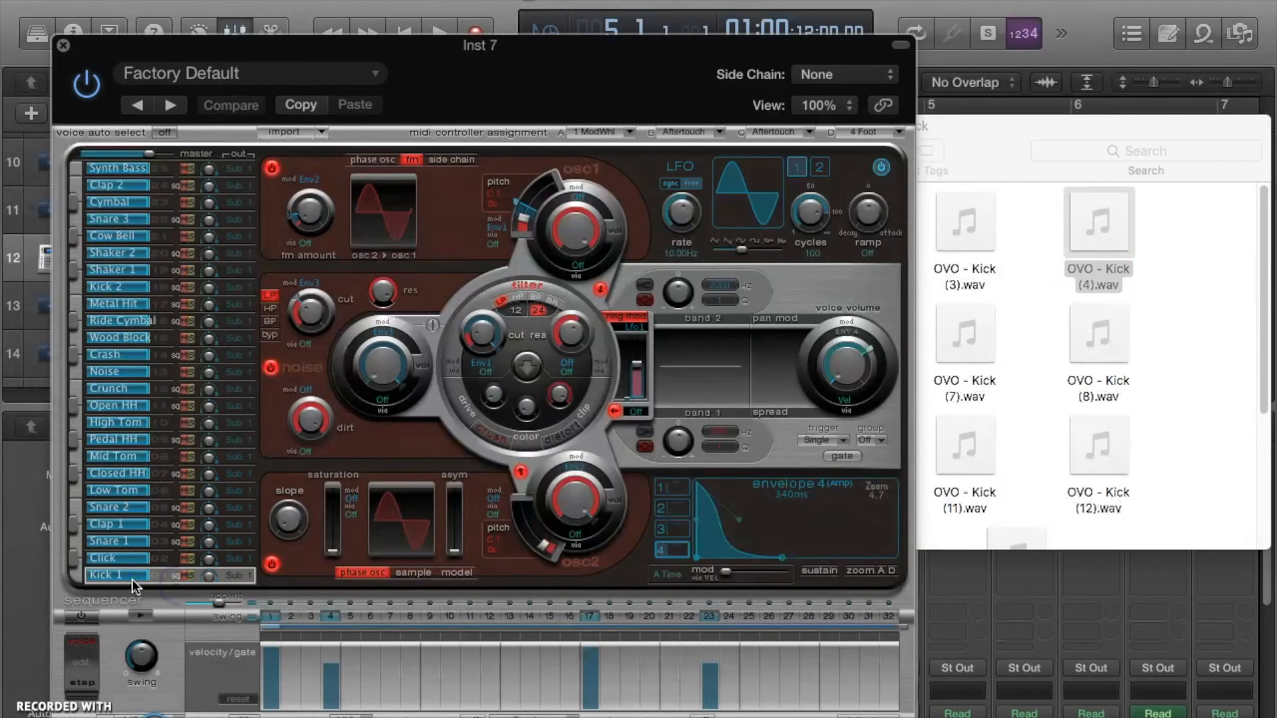
Step: Load the Drag & Drop Samples drum kit in Ultrabeat
left_click(248, 73)
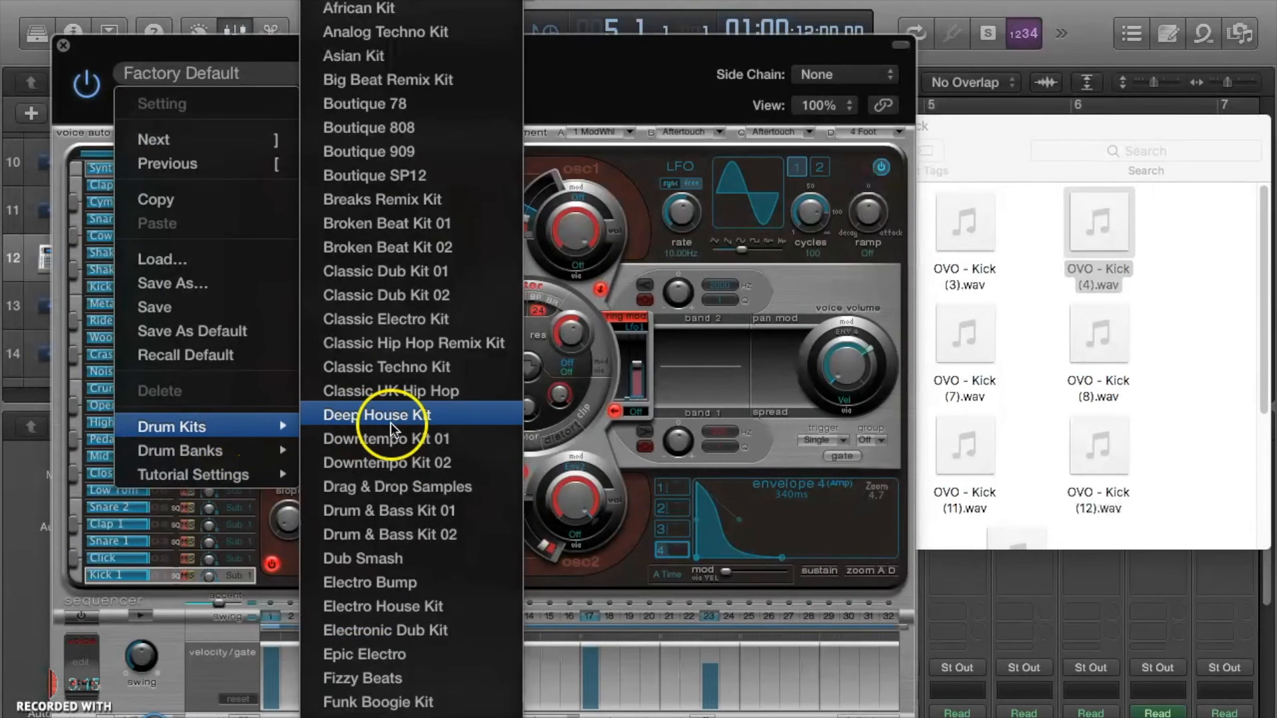
left_click(396, 486)
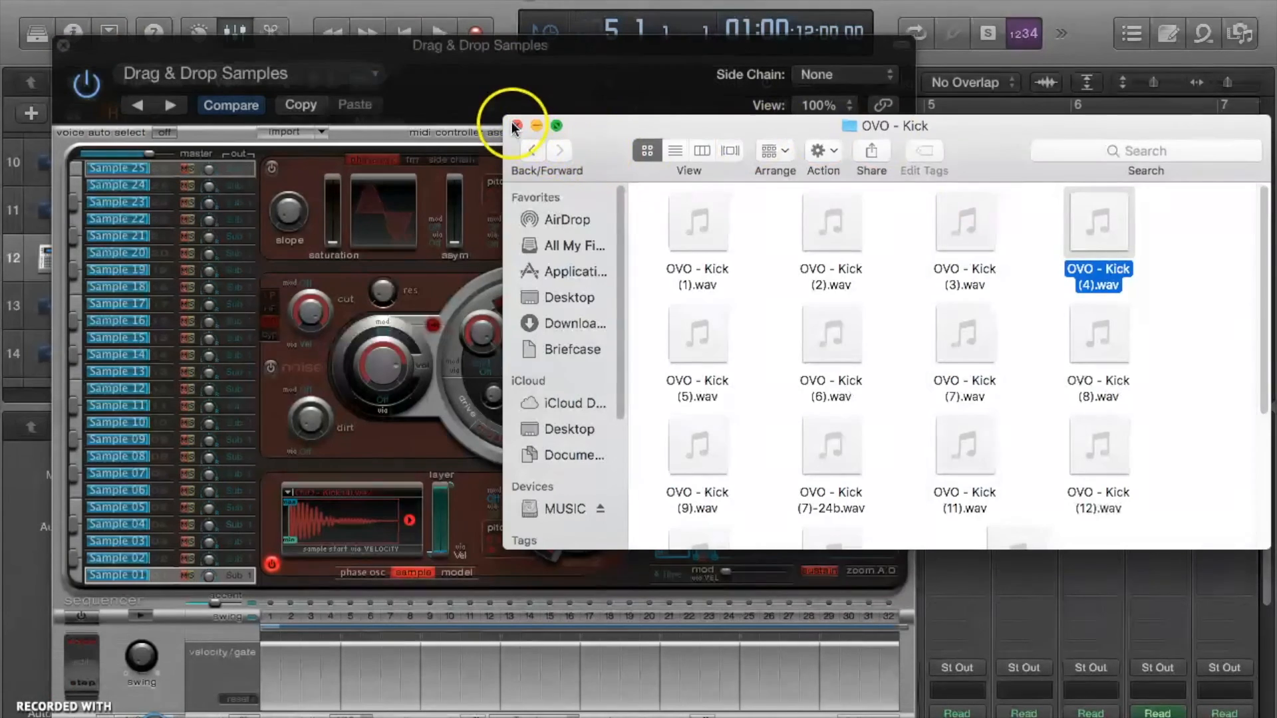
Step: Dismiss the Finder and Ultrabeat windows and mute the original kick audio track
left_click(514, 126)
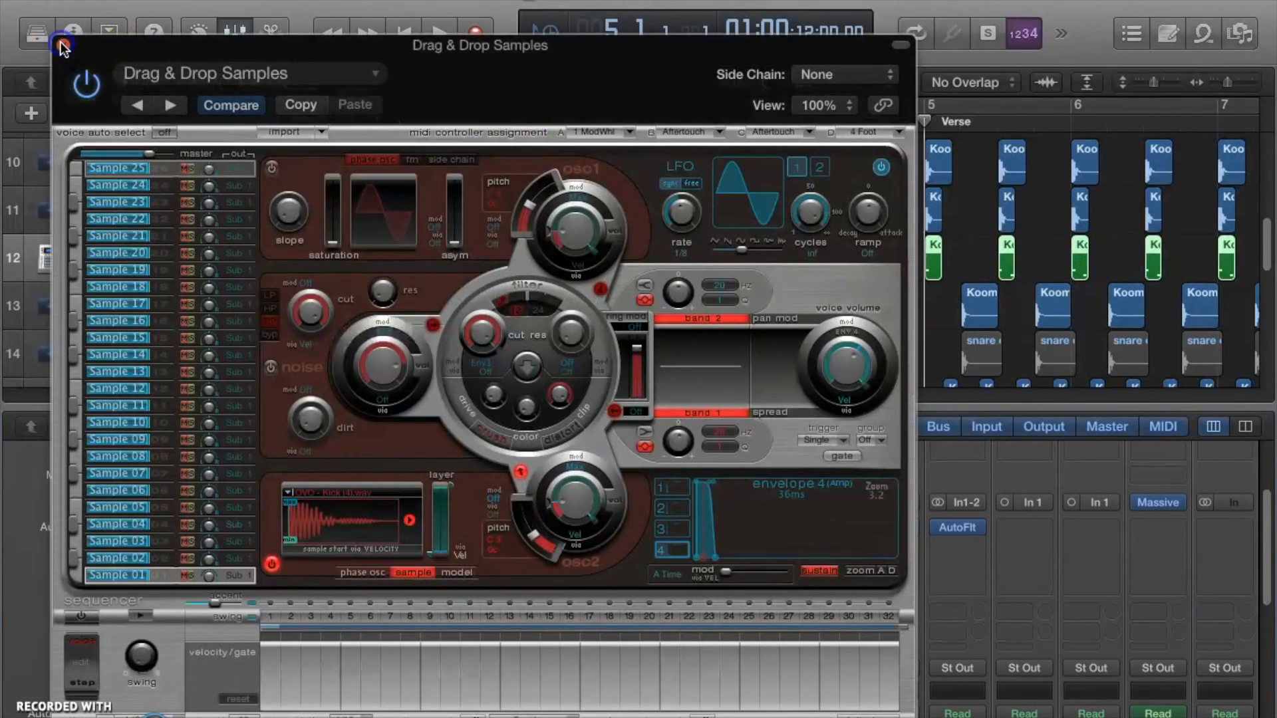
left_click(61, 45)
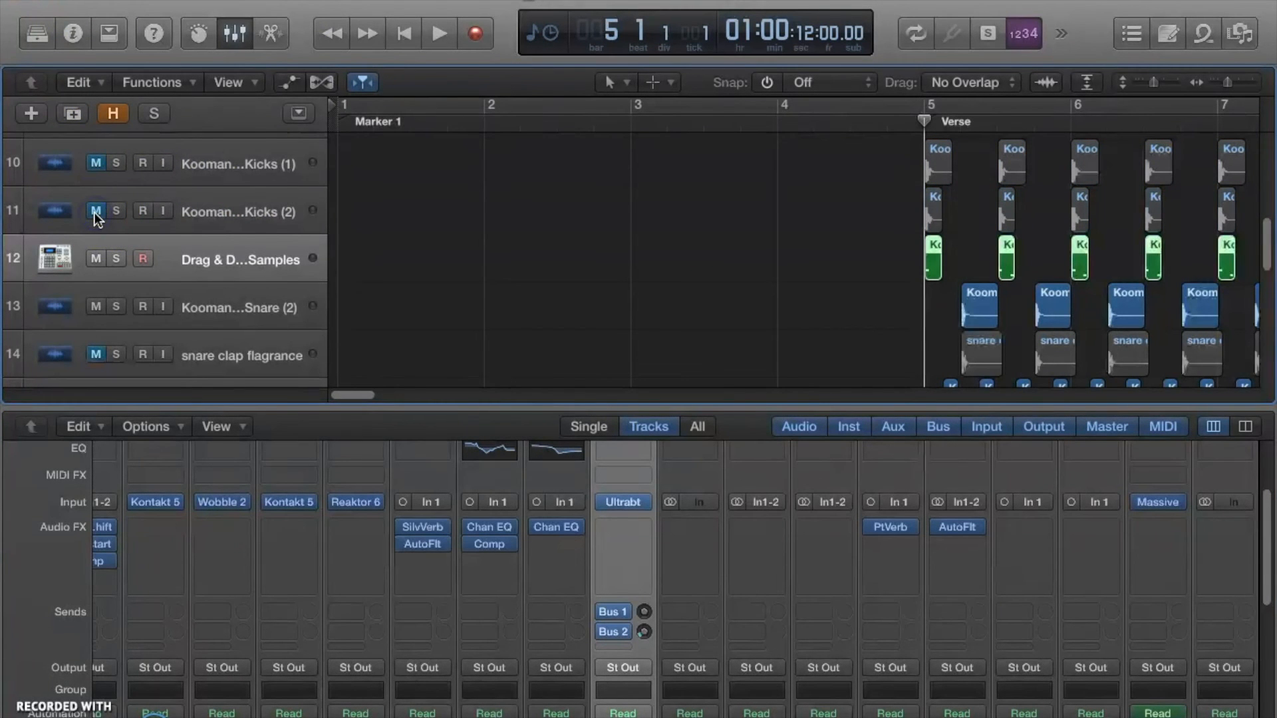
left_click(438, 33)
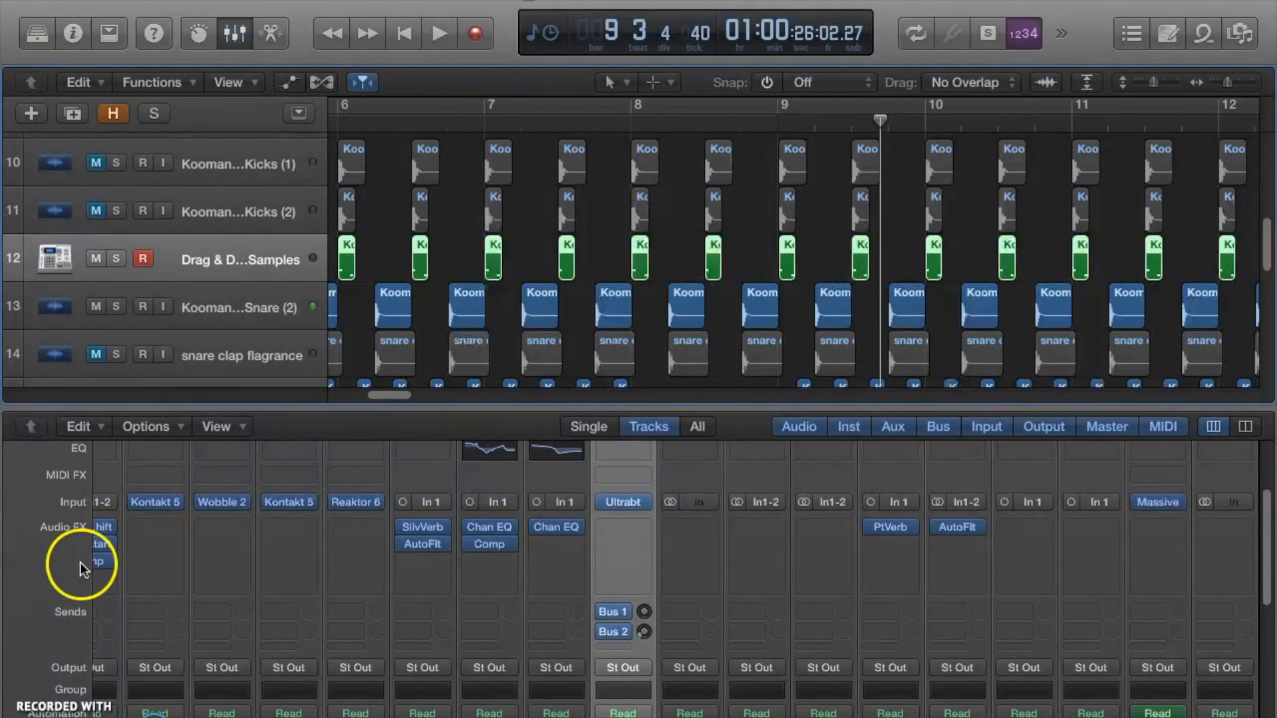
mouse_move(400, 399)
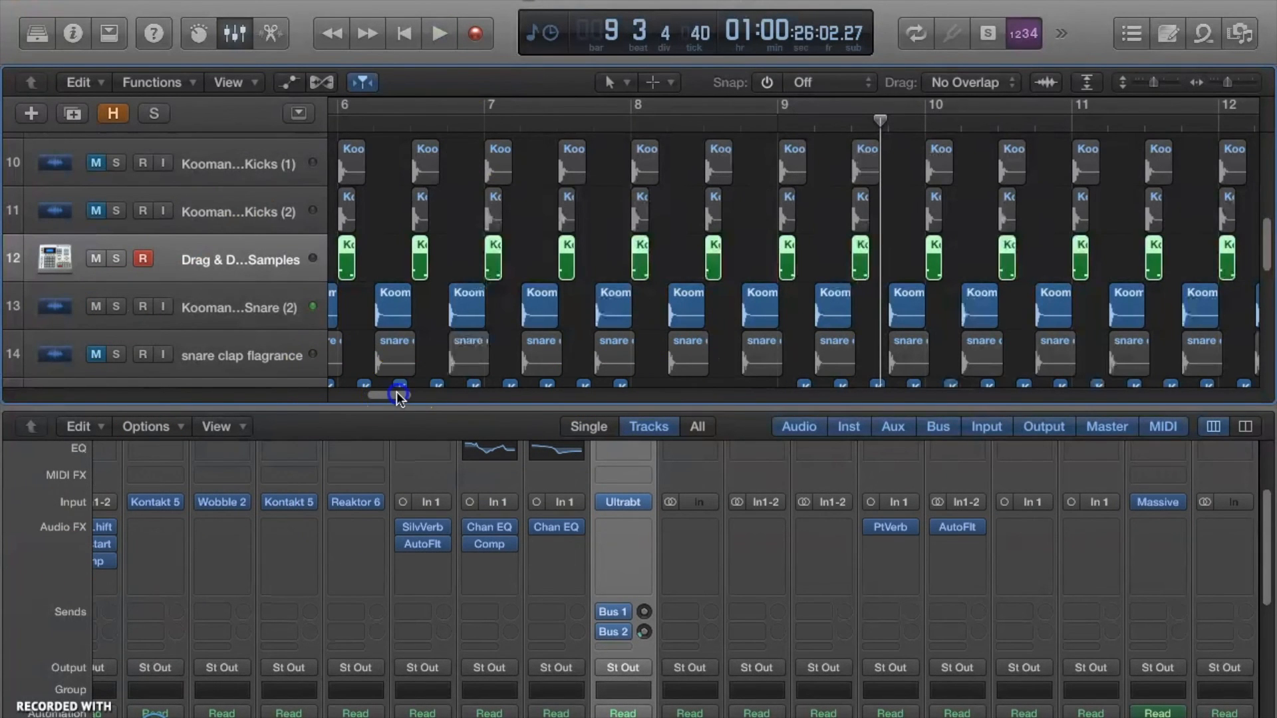
left_click_drag(399, 396, 355, 396)
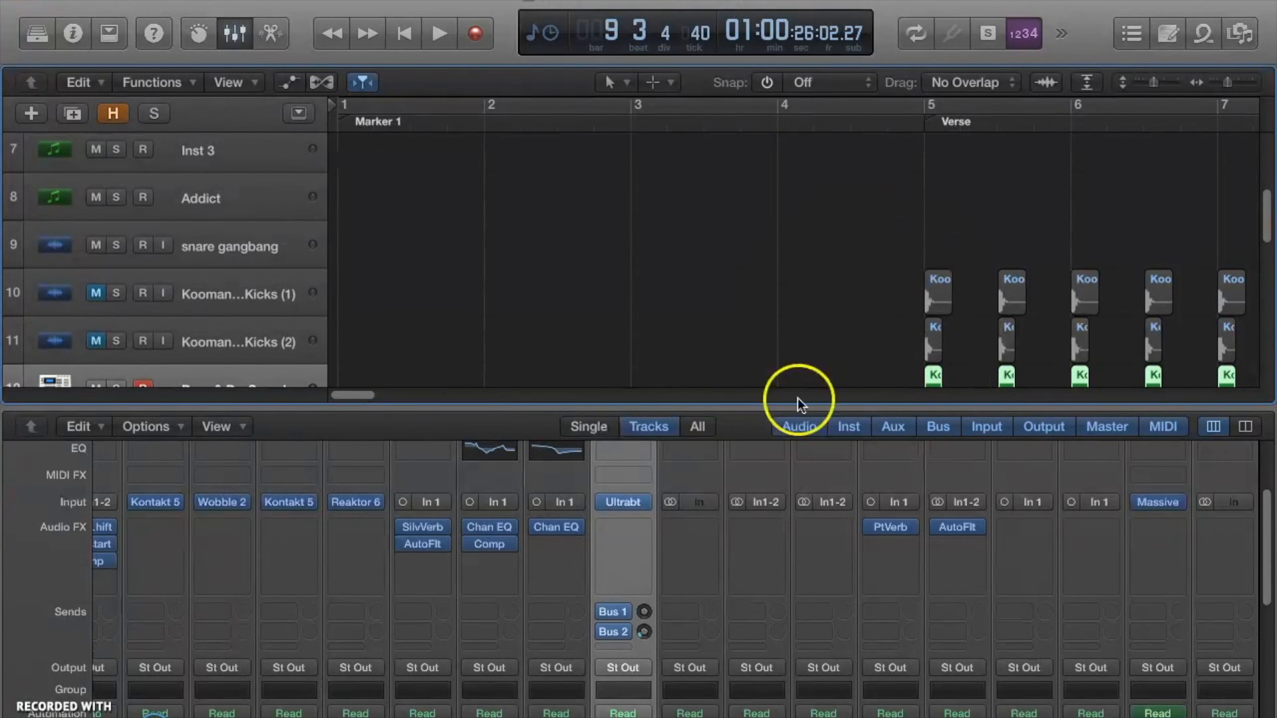
mouse_move(562, 414)
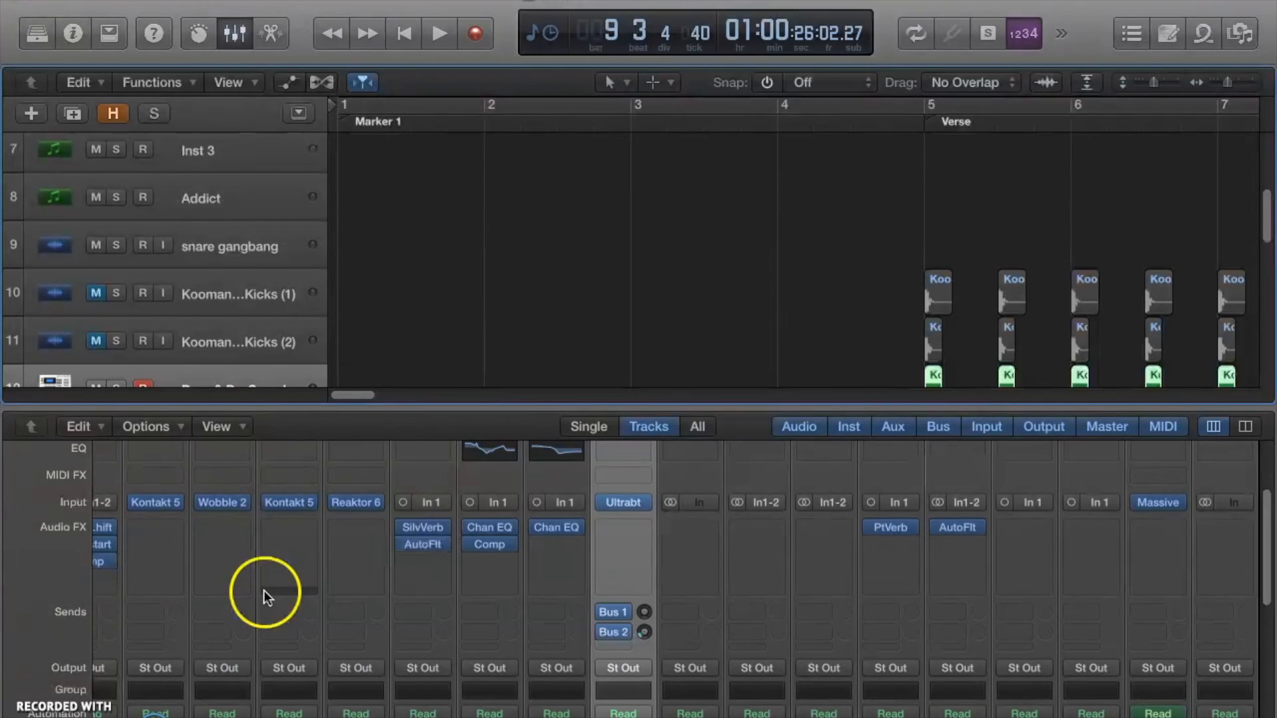
mouse_move(301, 555)
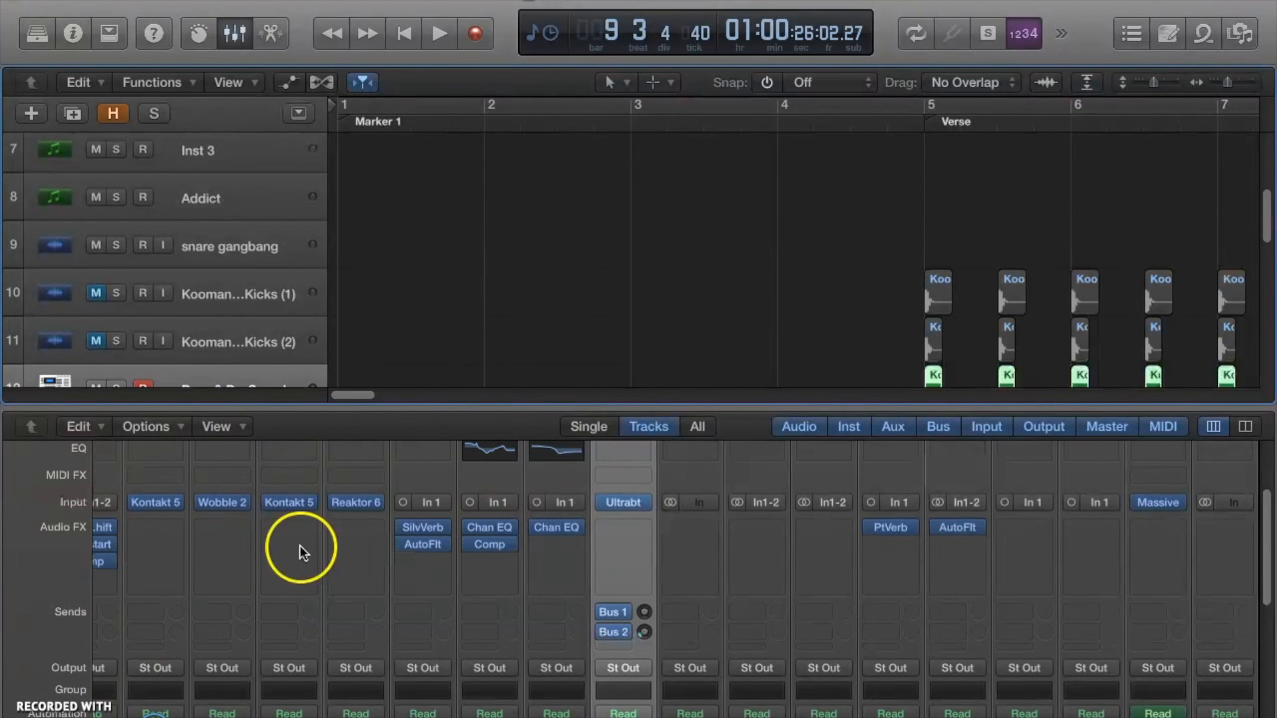
mouse_move(12, 713)
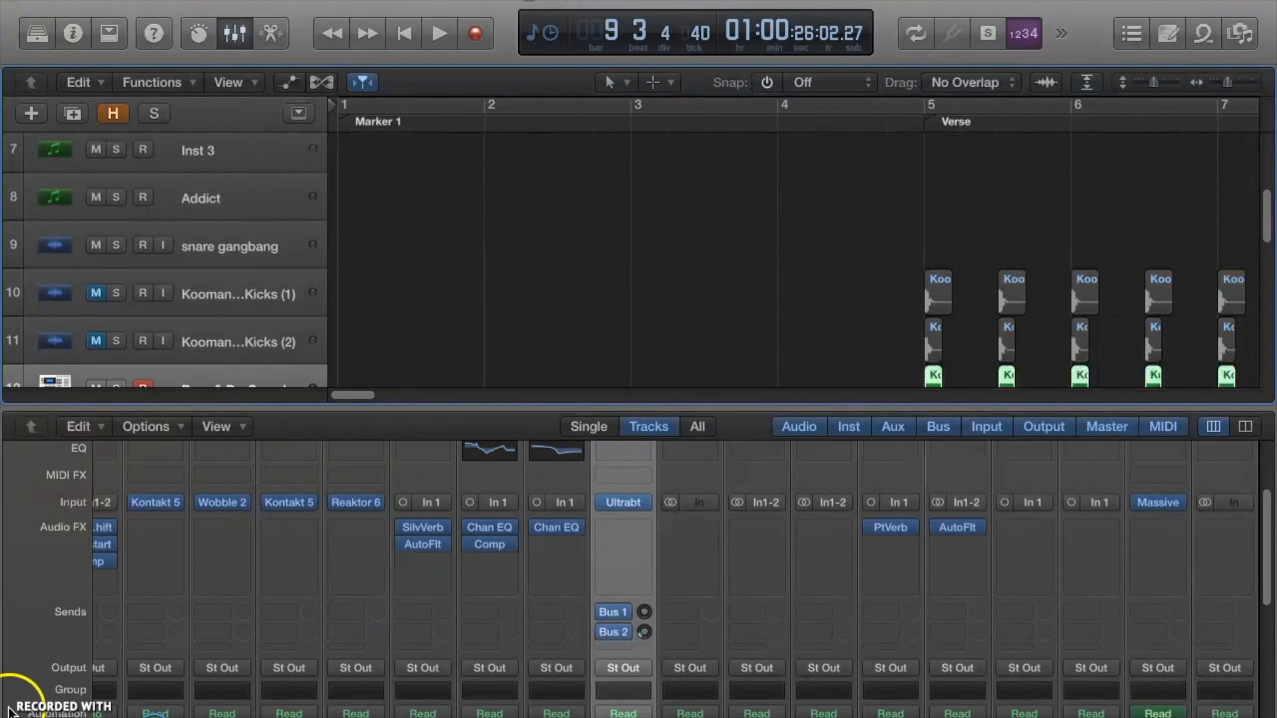